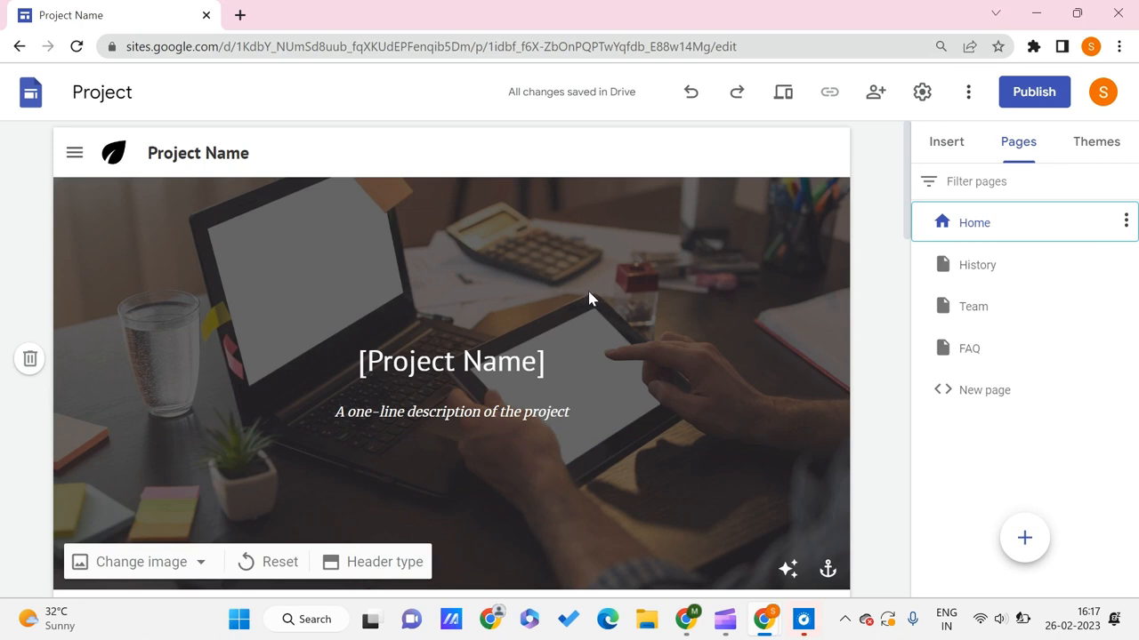
{"action": "mouse_move", "coordinate": [578, 298]}
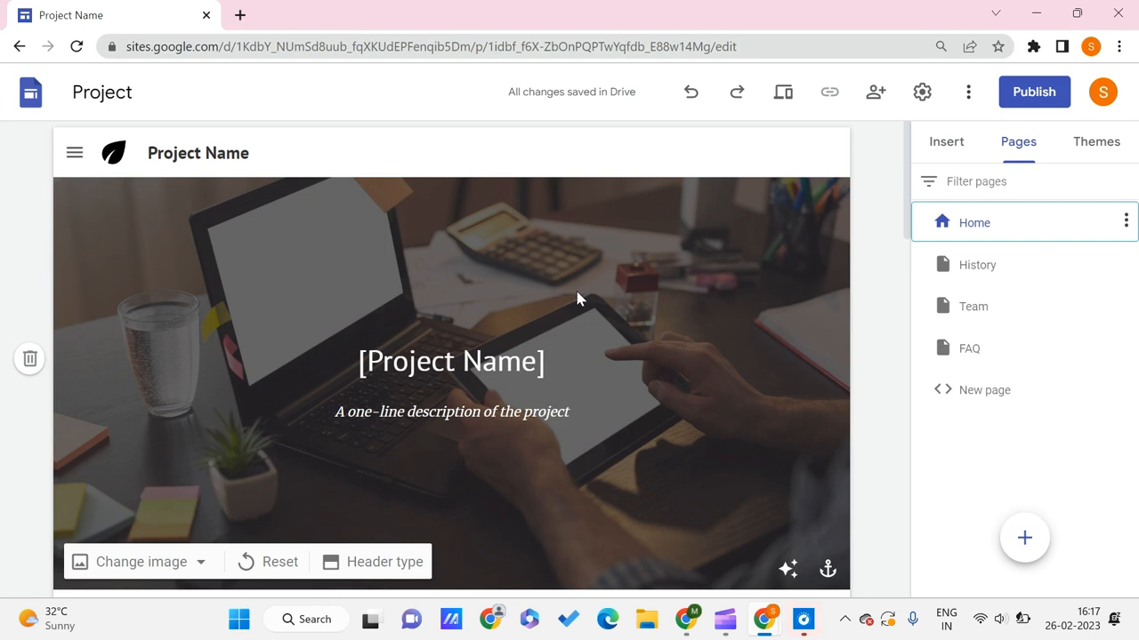
{"action": "mouse_move", "coordinate": [472, 334]}
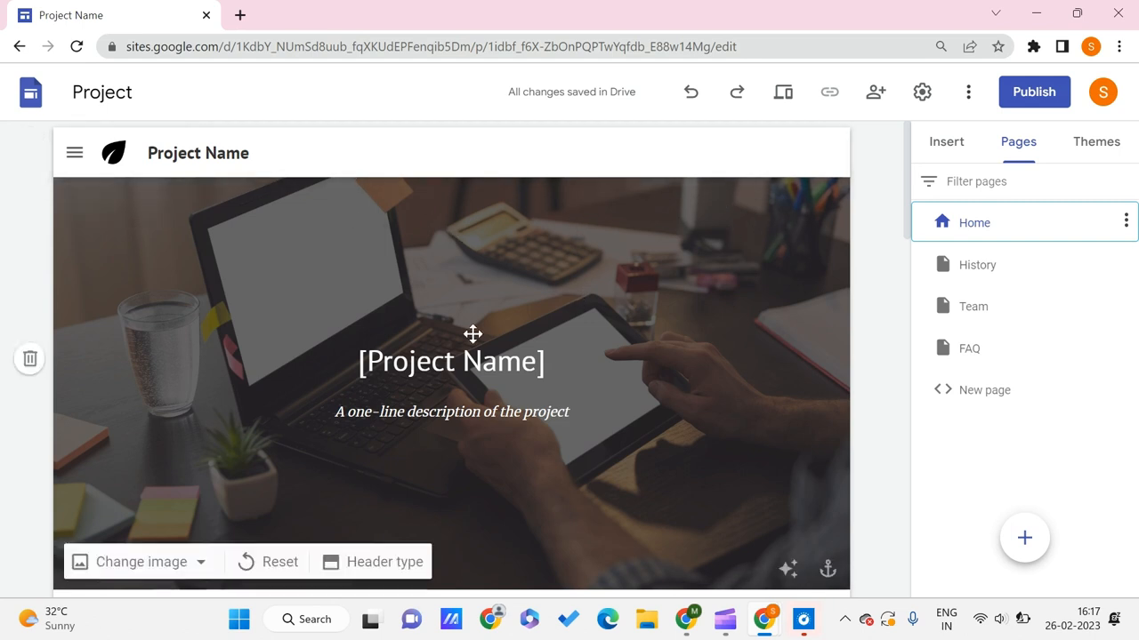
{"action": "mouse_move", "coordinate": [461, 199]}
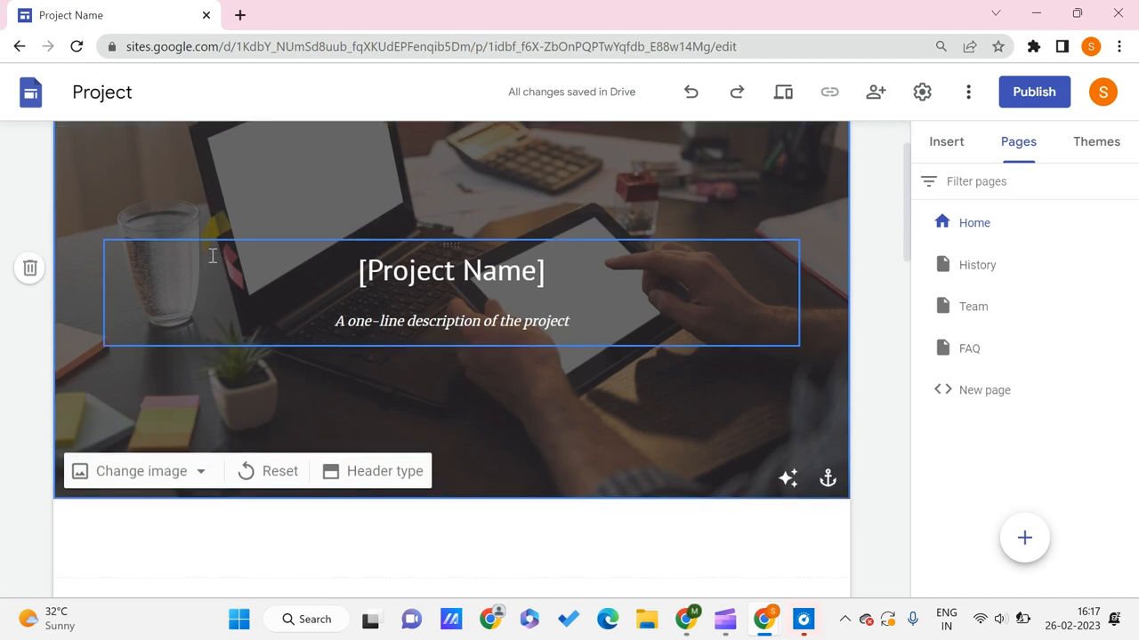
Delete the Home page photo header, leaving an empty section above 'Mission of the project'.
{"action": "left_click", "coordinate": [385, 470]}
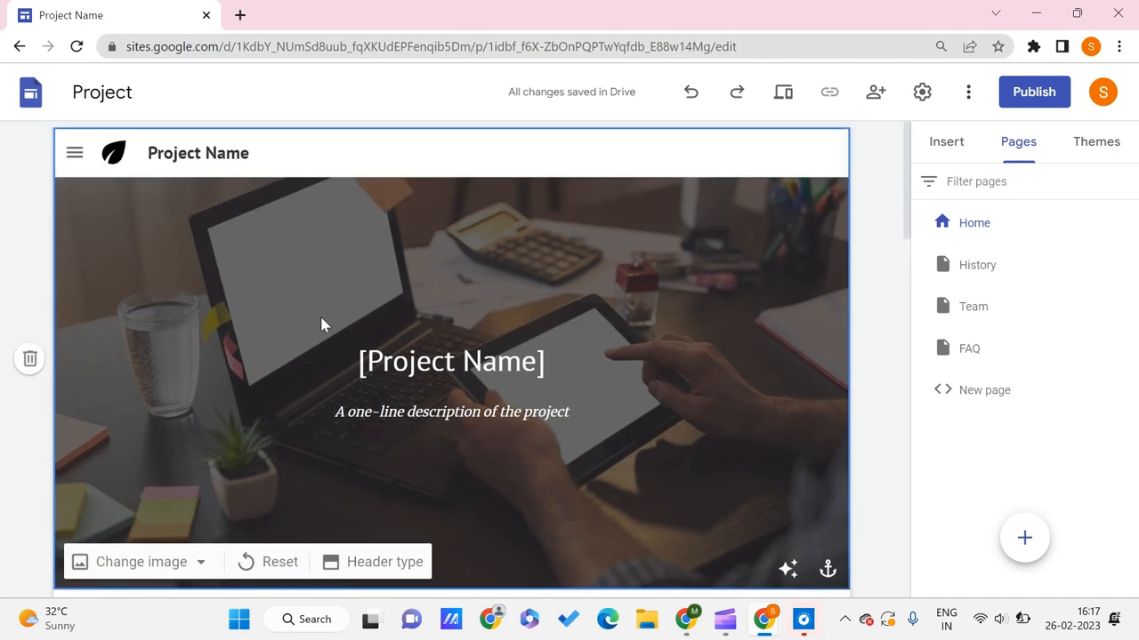
{"action": "mouse_move", "coordinate": [149, 594]}
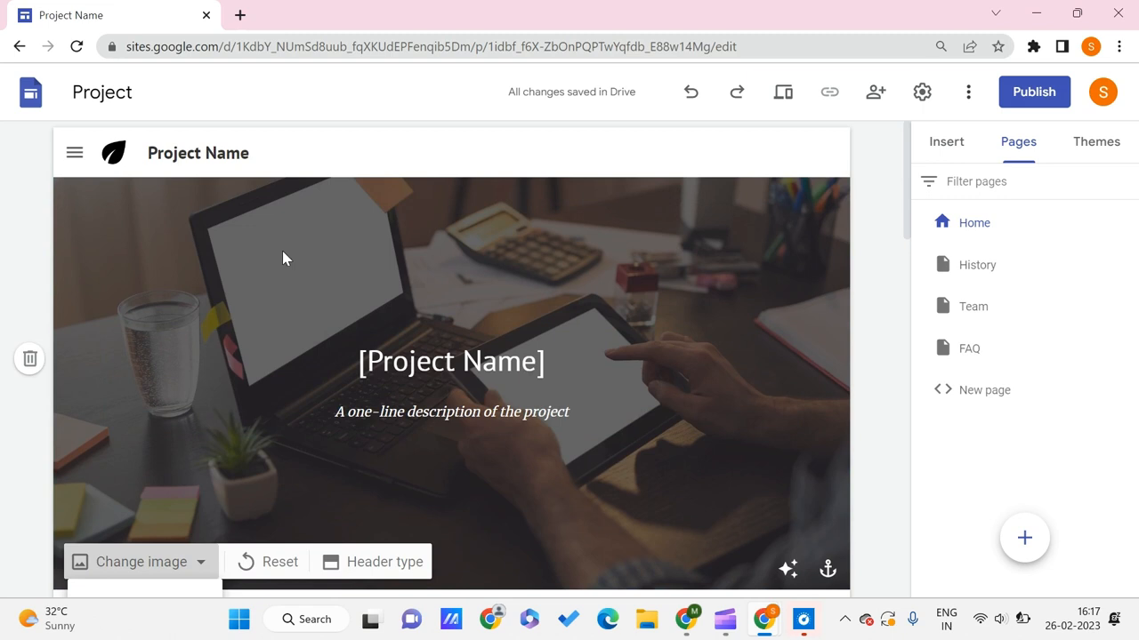
{"action": "scroll", "scroll_direction": "down", "scroll_amount": 3}
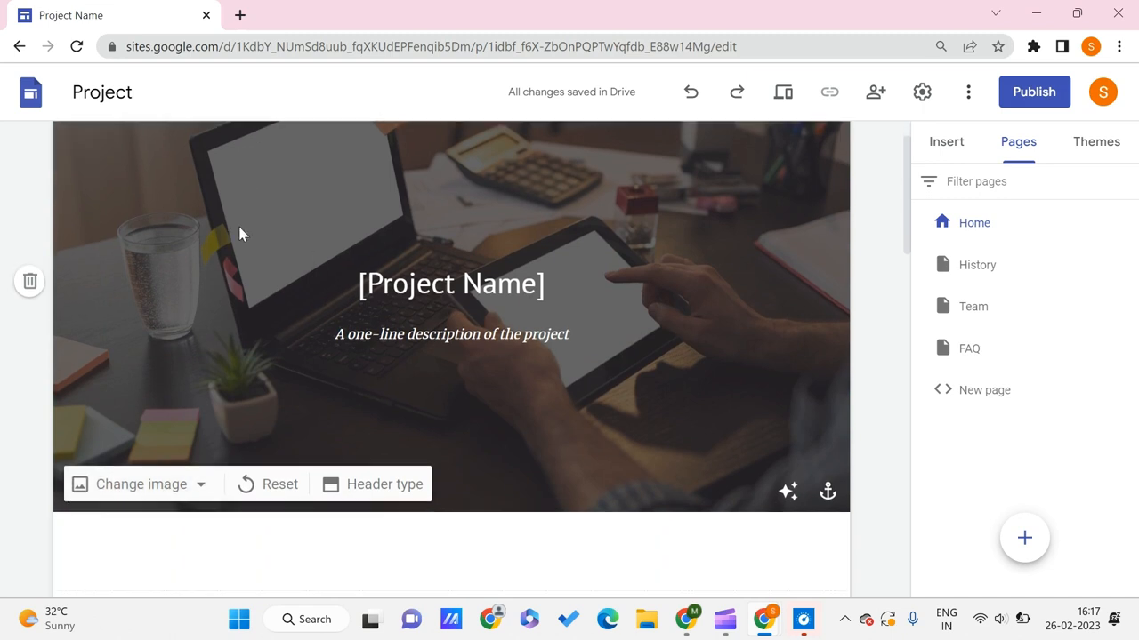
{"action": "scroll", "scroll_direction": "down", "scroll_amount": 3}
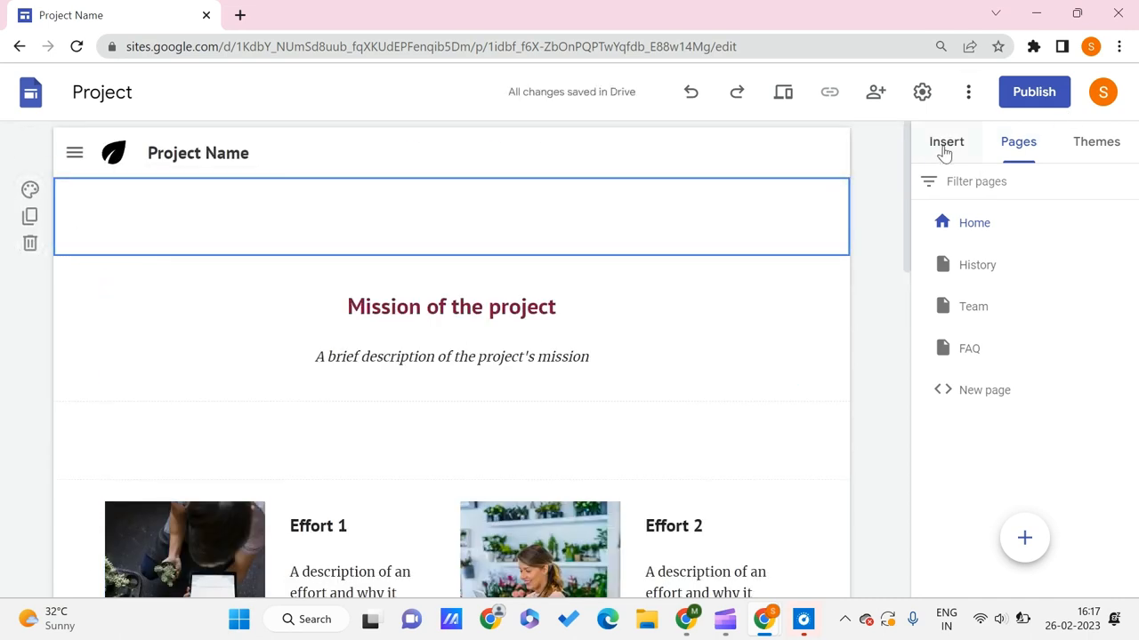
Choose Image carousel from the Insert panel's list of elements.
{"action": "left_click", "coordinate": [946, 141]}
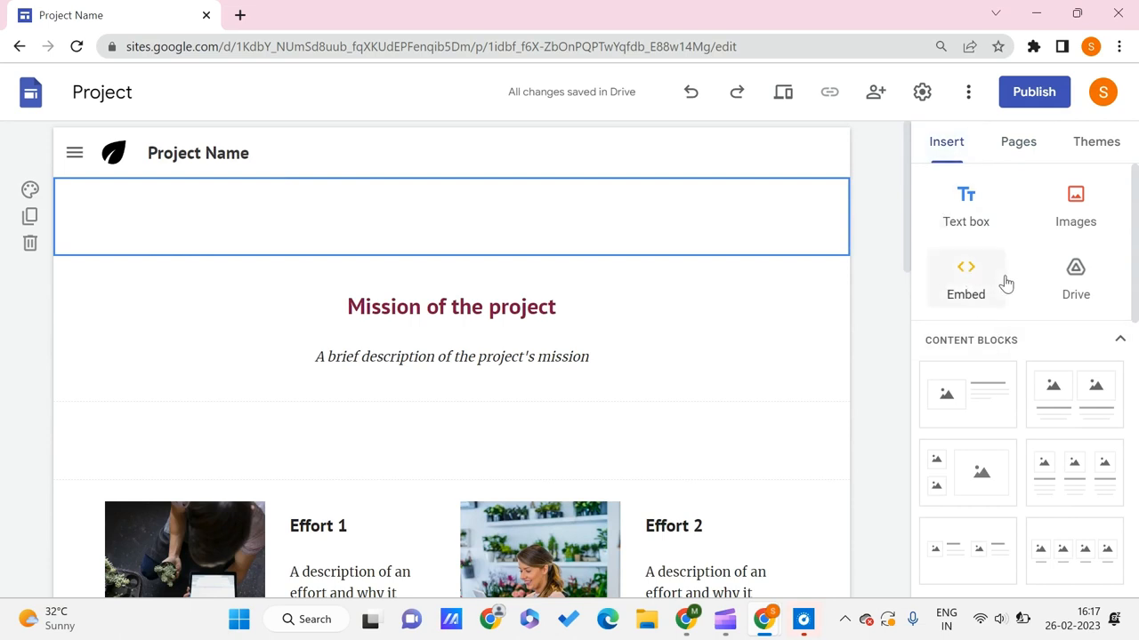
{"action": "scroll", "scroll_direction": "down", "scroll_amount": 3}
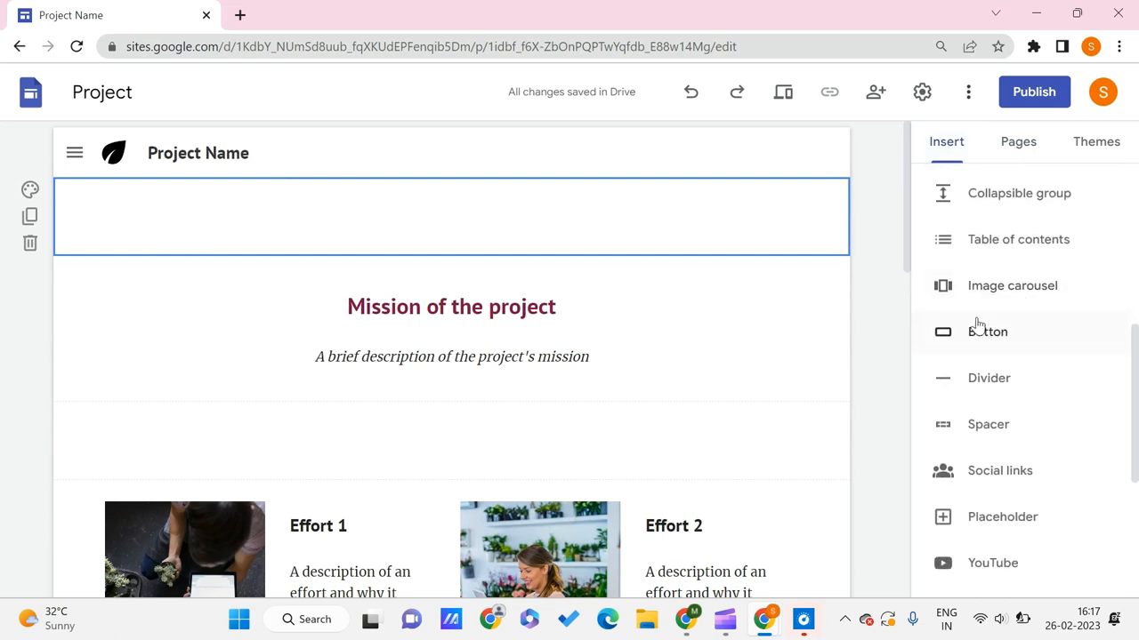
{"action": "mouse_move", "coordinate": [1011, 286]}
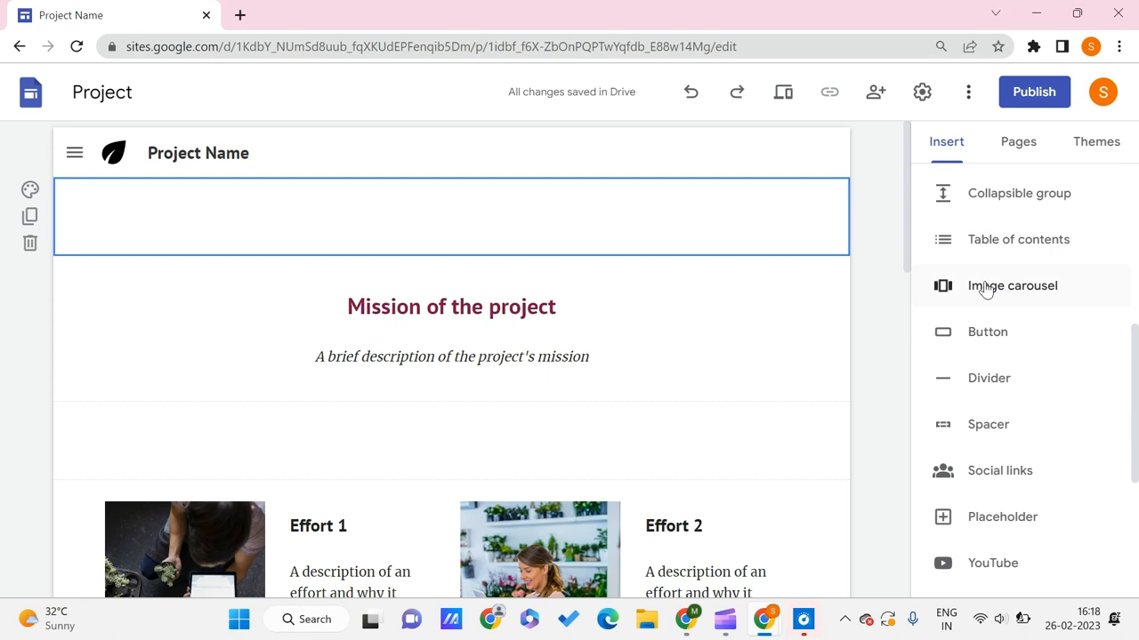
{"action": "left_click", "coordinate": [1011, 286]}
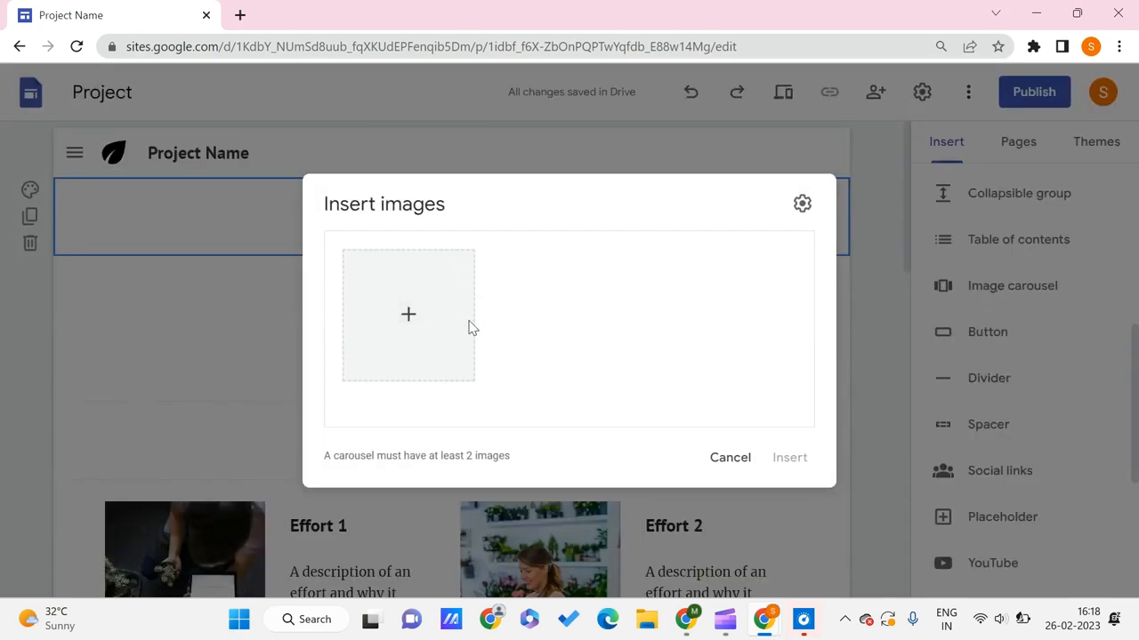
Upload the three workspace photos from Downloads and insert them as a carousel.
{"action": "left_click", "coordinate": [408, 314]}
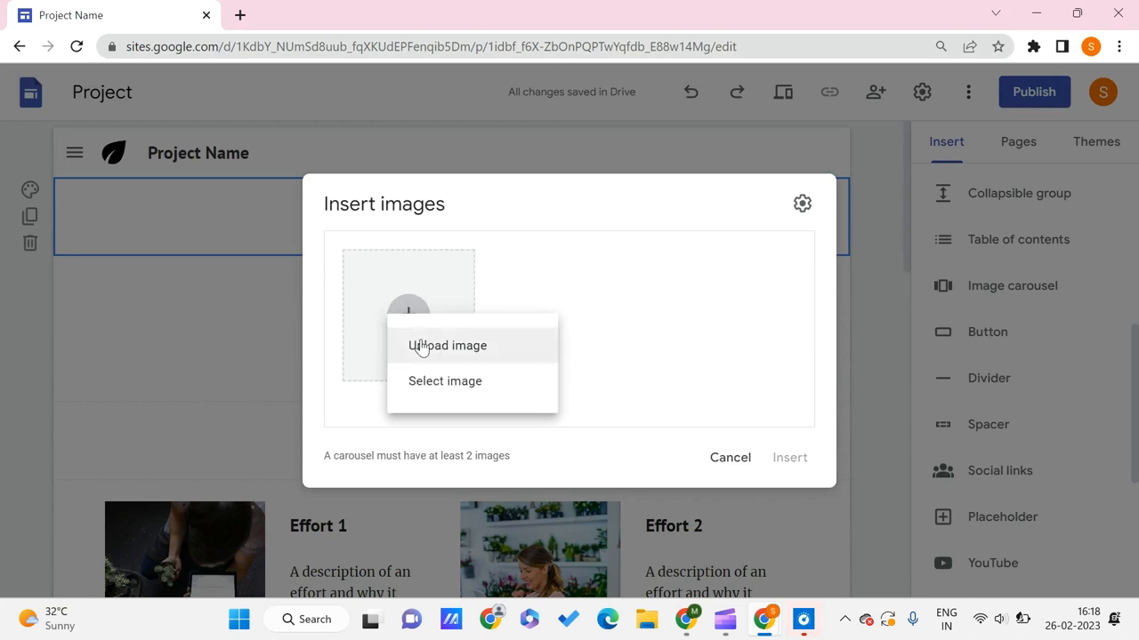
{"action": "left_click", "coordinate": [447, 345]}
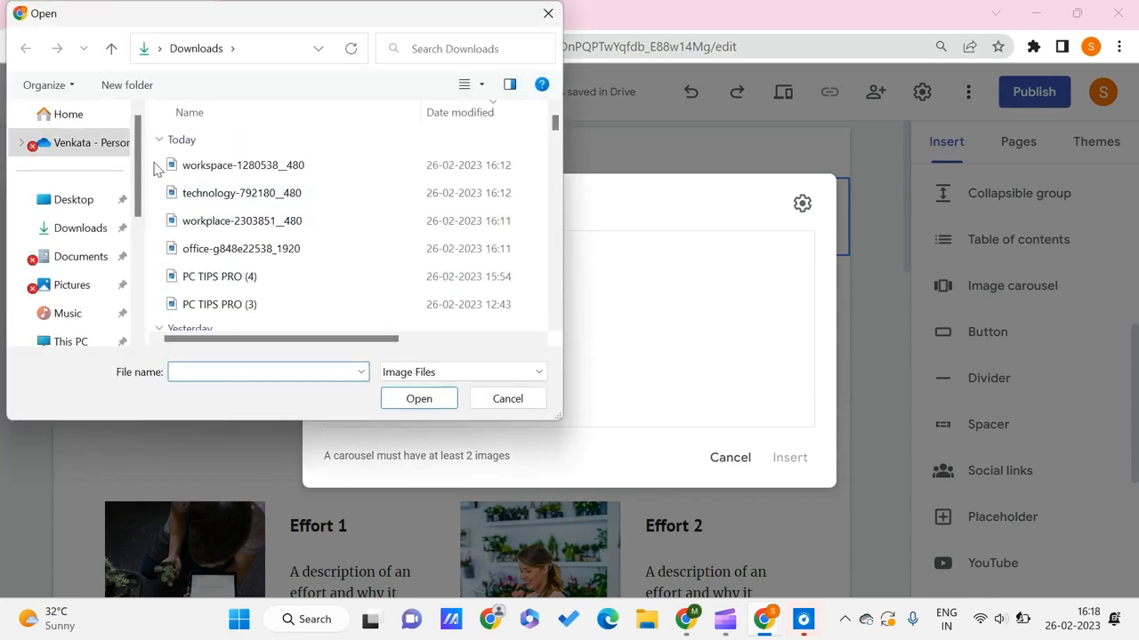
{"action": "left_click", "coordinate": [241, 249]}
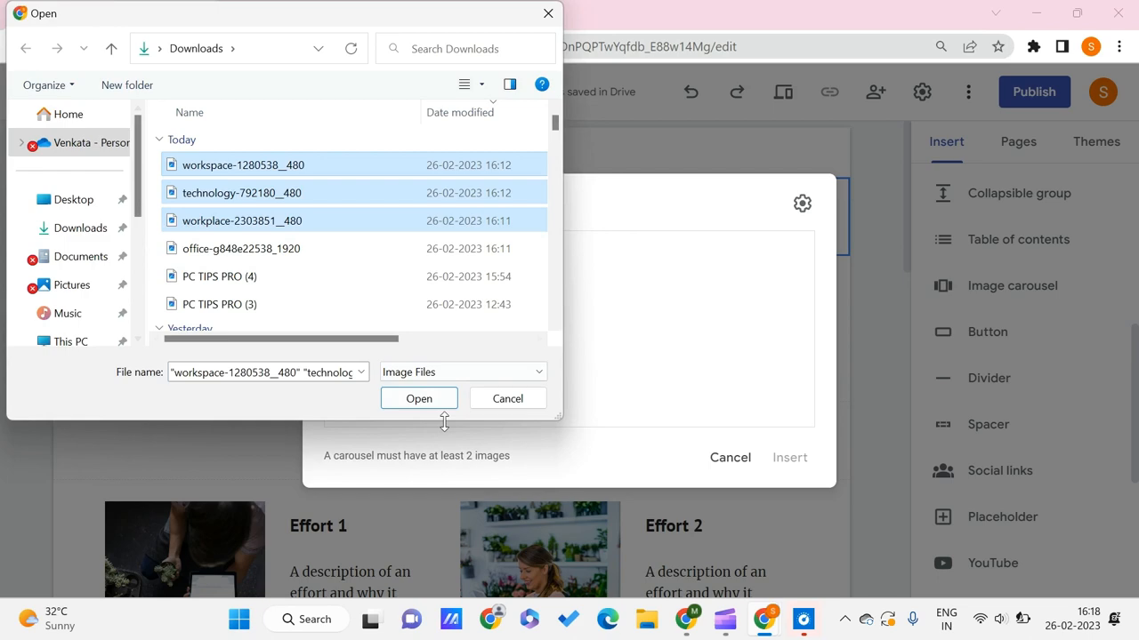
{"action": "left_click", "coordinate": [418, 398]}
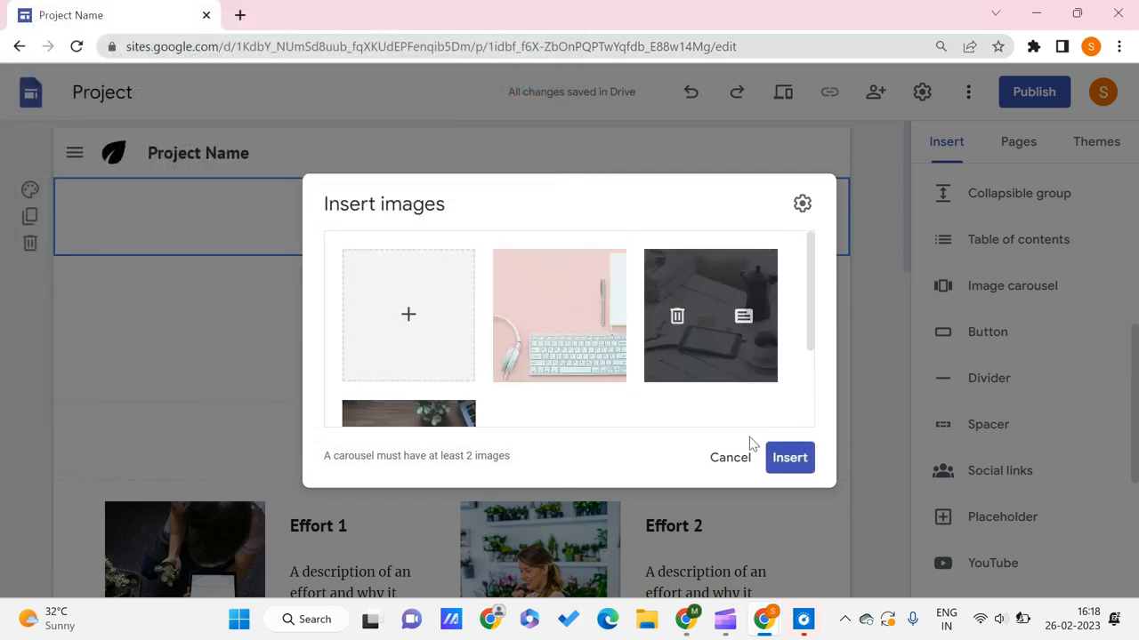
{"action": "left_click", "coordinate": [789, 457]}
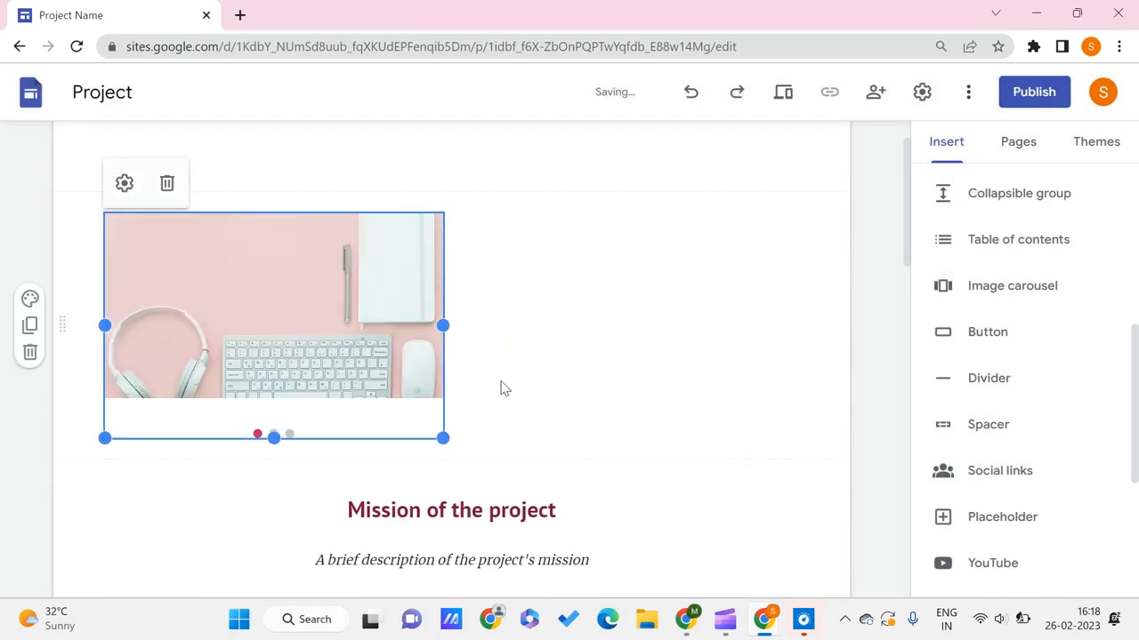
Drag the carousel's resize handles to stretch it full-width and much taller.
{"action": "scroll", "scroll_direction": "up", "scroll_amount": 3}
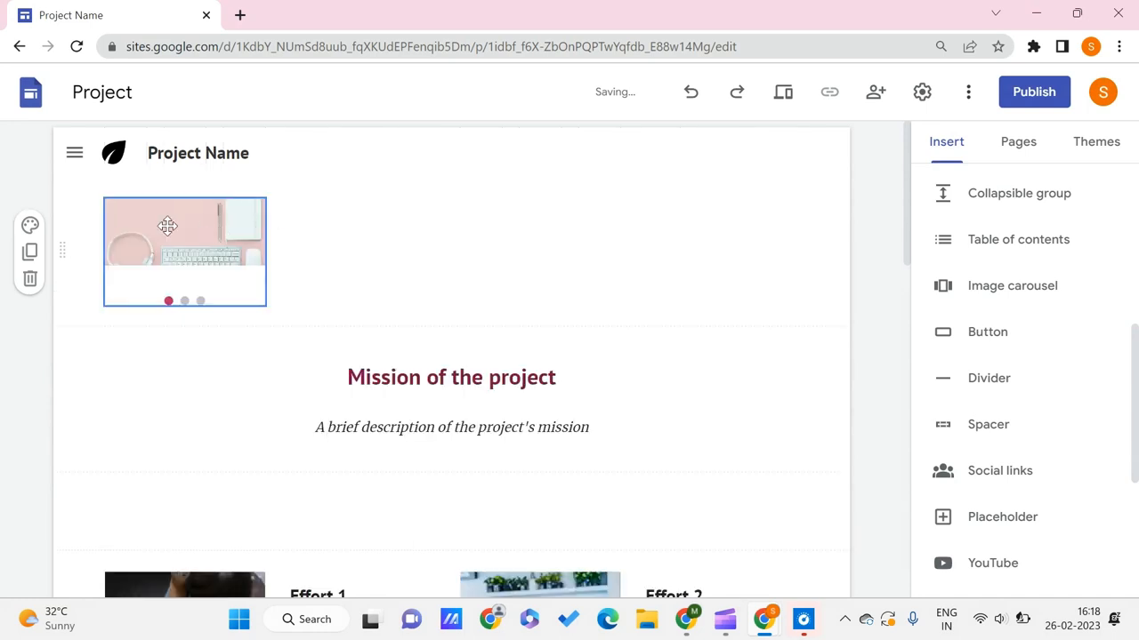
{"action": "left_click_drag", "start_coordinate": [265, 251], "coordinate": [605, 252]}
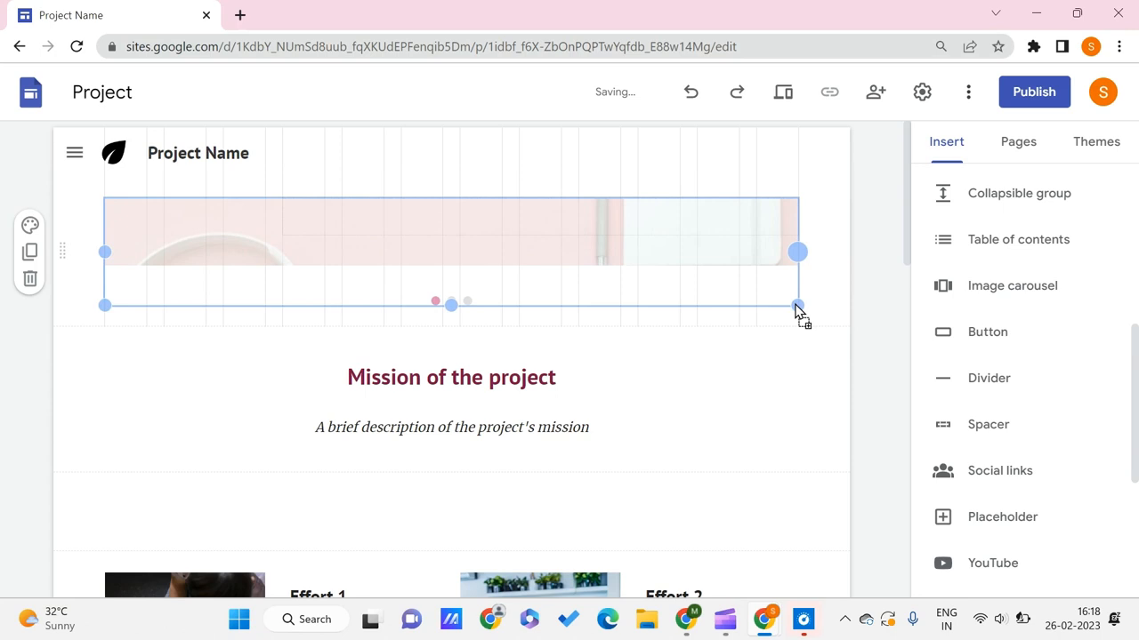
{"action": "left_click_drag", "start_coordinate": [796, 252], "coordinate": [680, 252]}
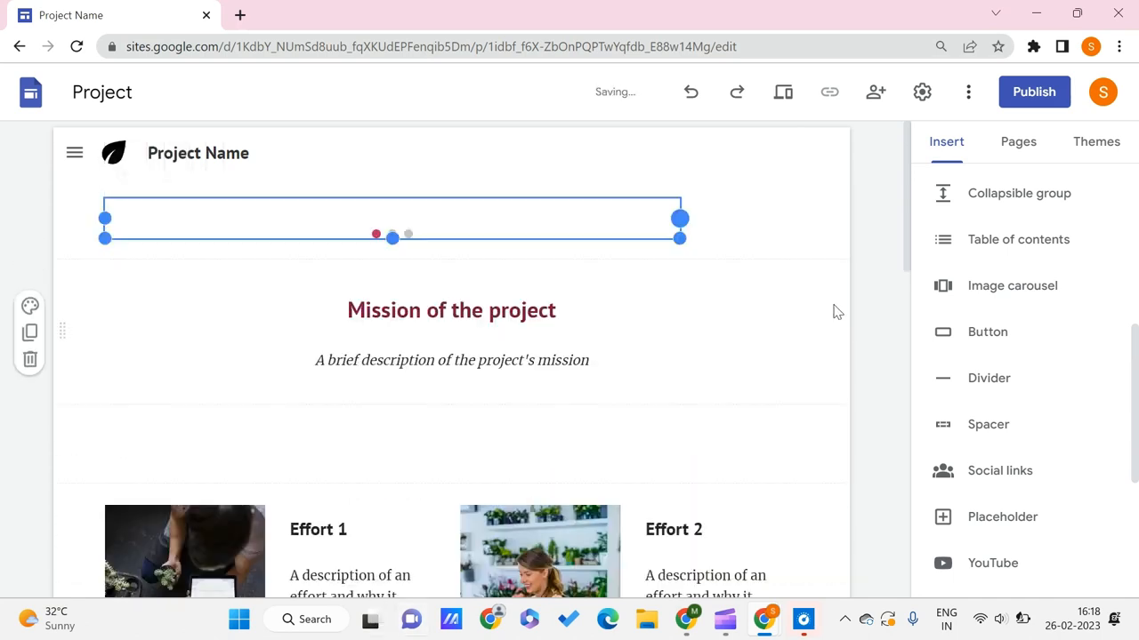
{"action": "left_click", "coordinate": [392, 238]}
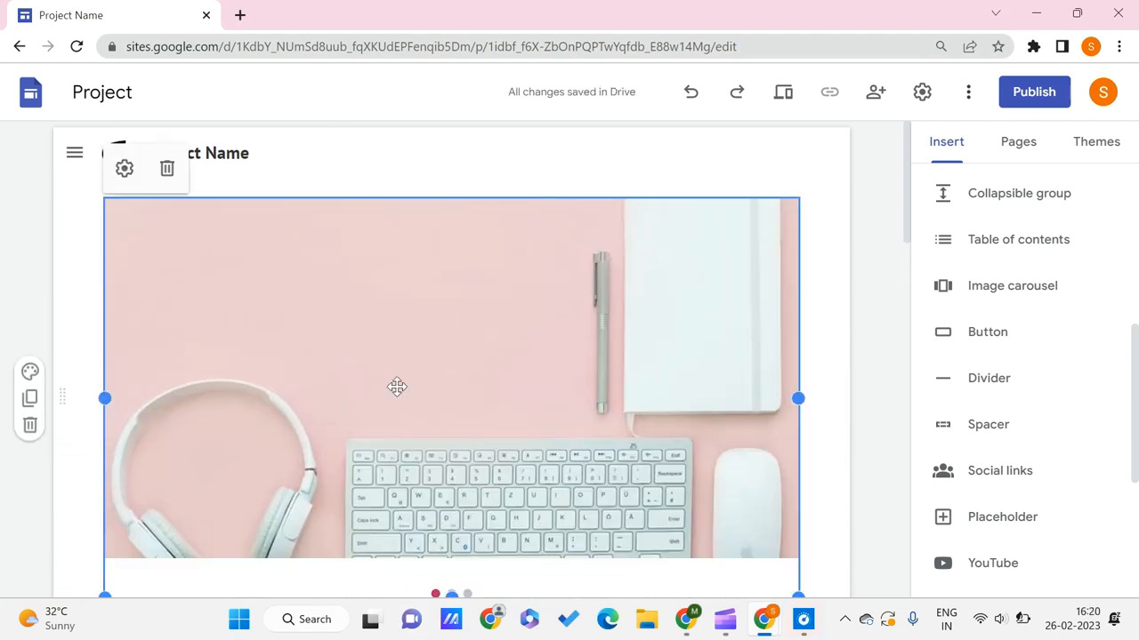
Set the carousel to auto-start with a Fast transition speed.
{"action": "left_click", "coordinate": [218, 153]}
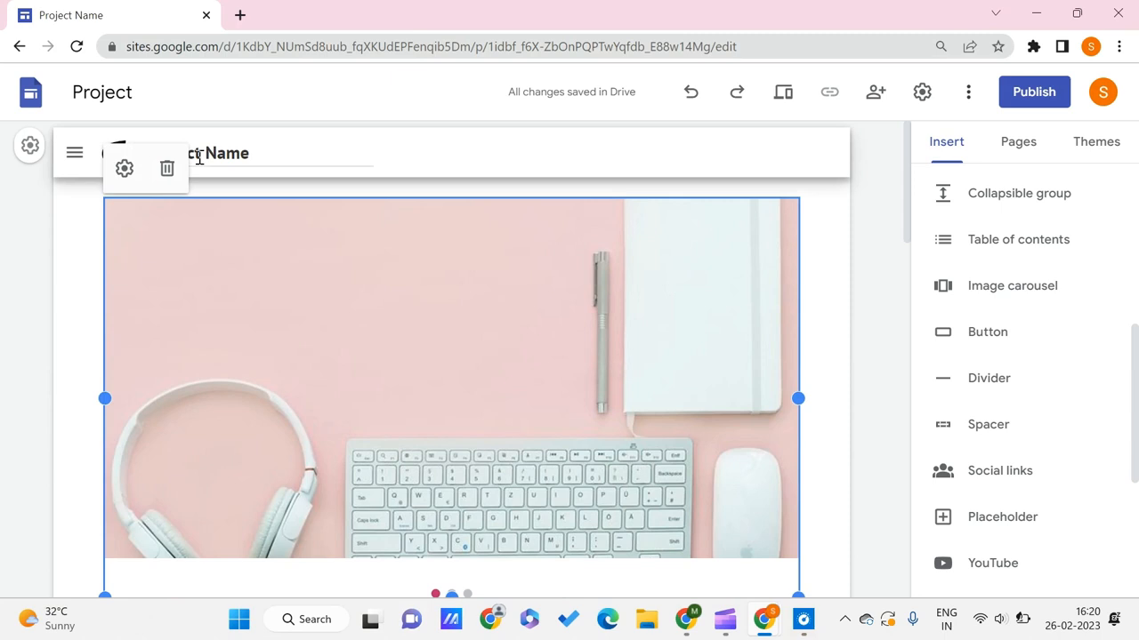
{"action": "mouse_move", "coordinate": [124, 168]}
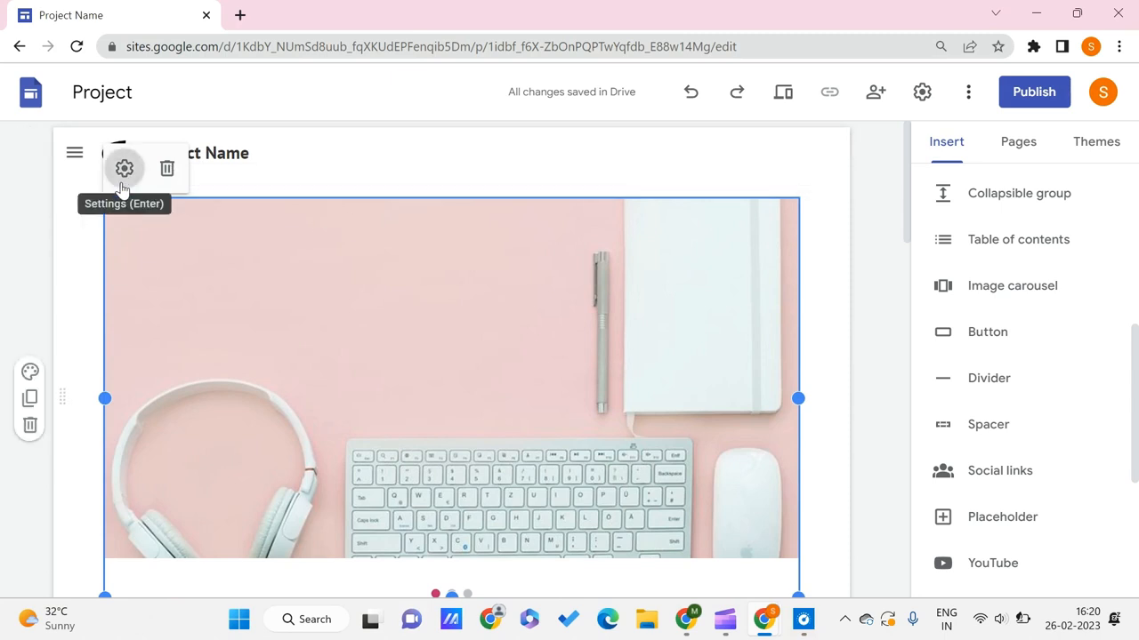
{"action": "left_click", "coordinate": [124, 168]}
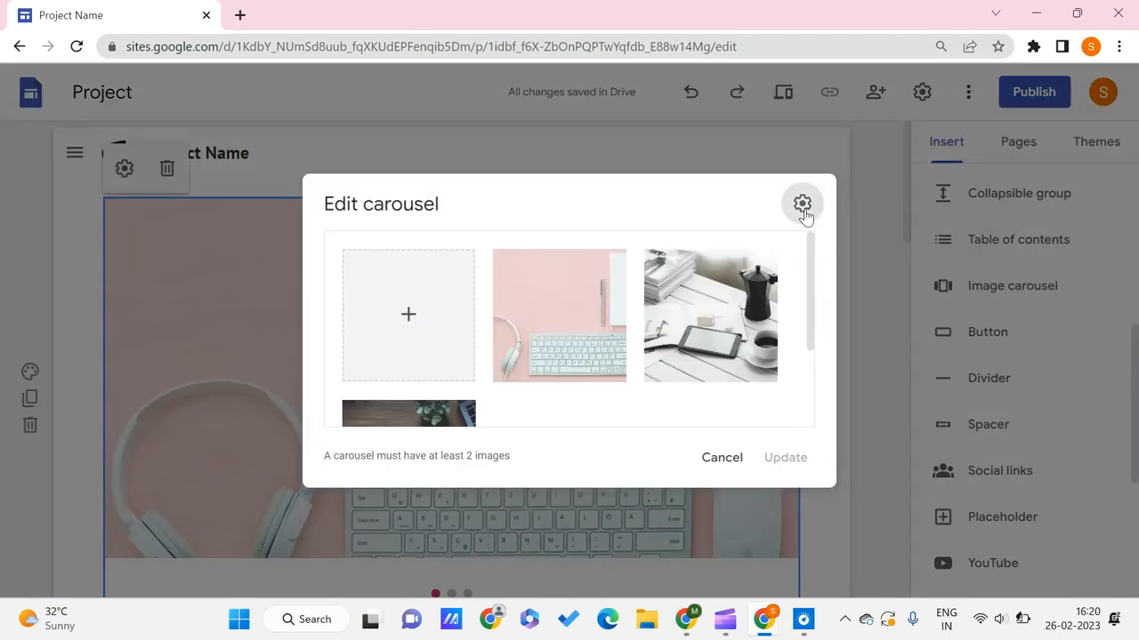
{"action": "left_click", "coordinate": [802, 204]}
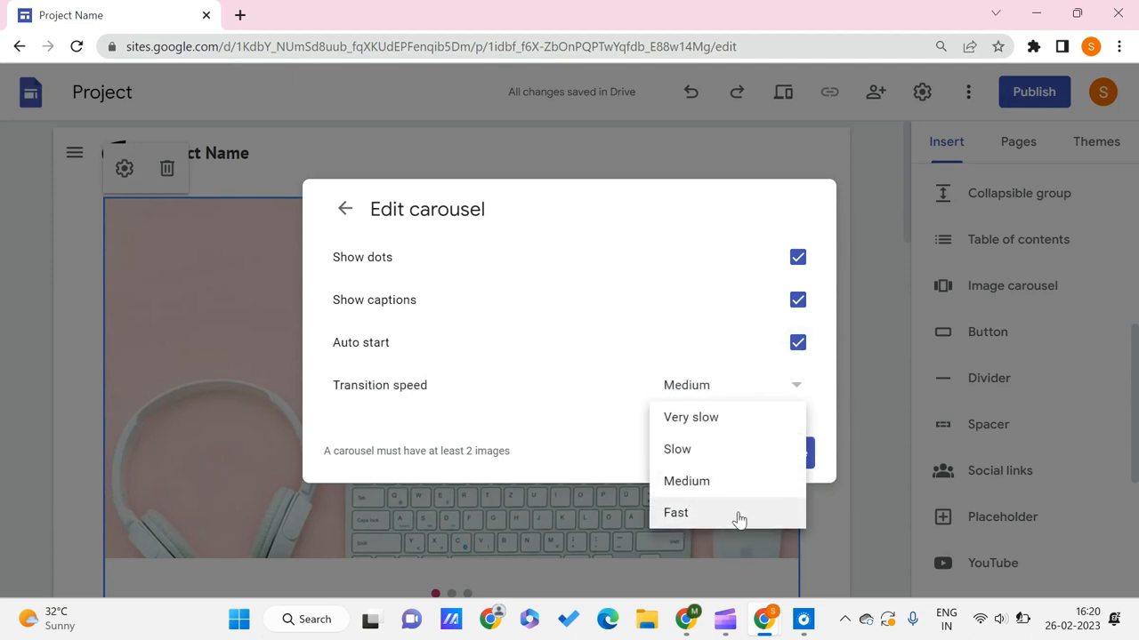
{"action": "left_click", "coordinate": [676, 513]}
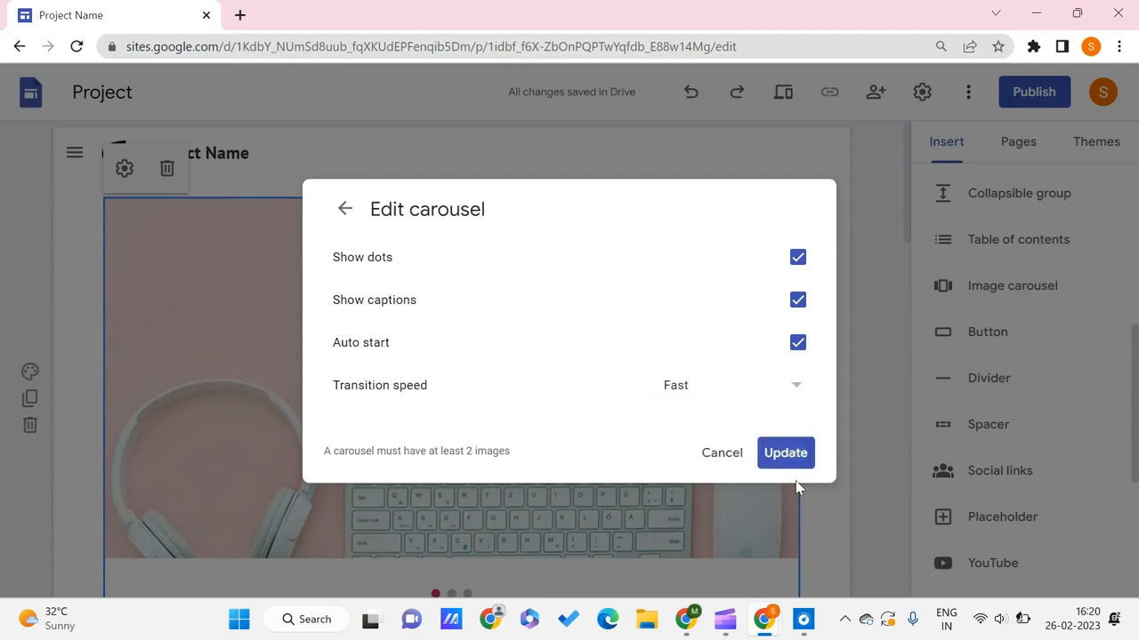
{"action": "left_click", "coordinate": [784, 452]}
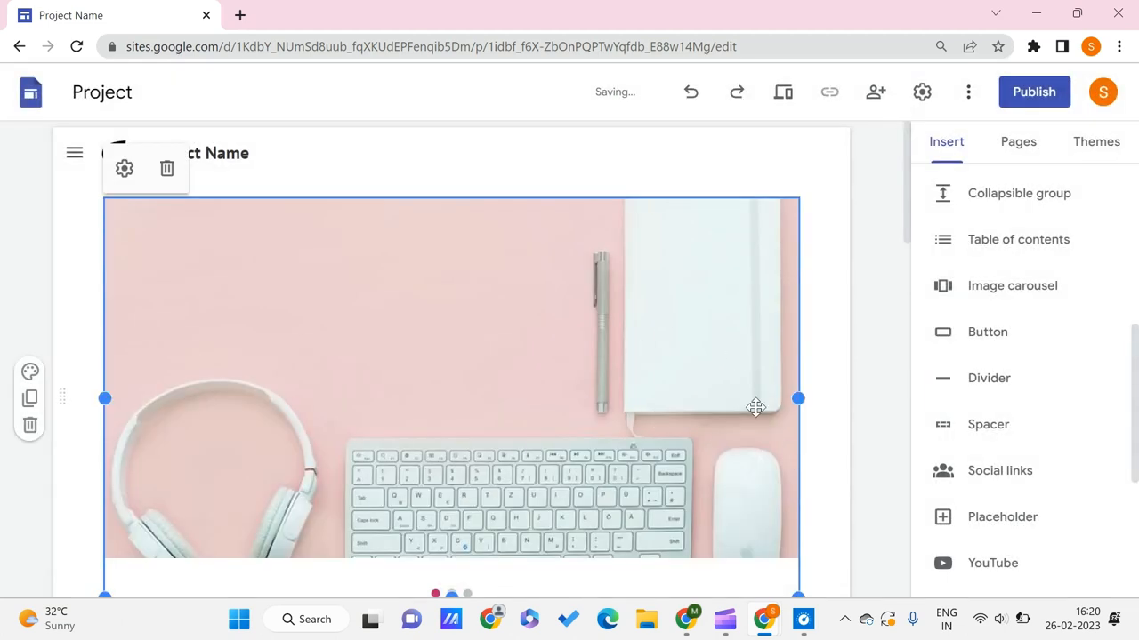
Preview the site to watch the carousel cycle, then exit the preview.
{"action": "scroll", "scroll_direction": "down", "scroll_amount": 3}
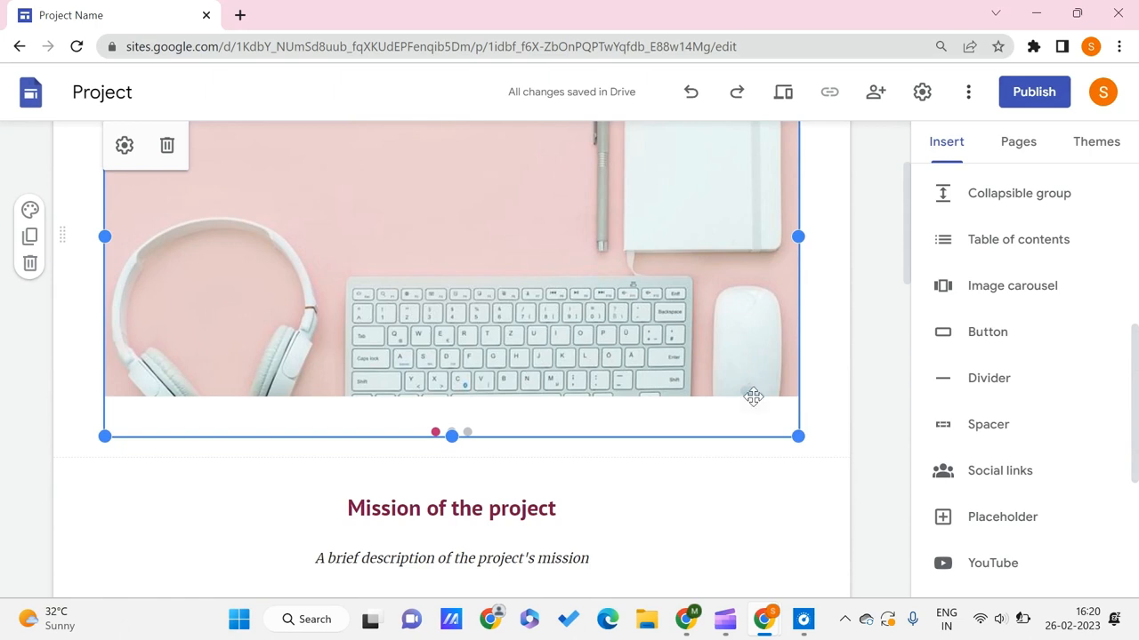
{"action": "mouse_move", "coordinate": [782, 92]}
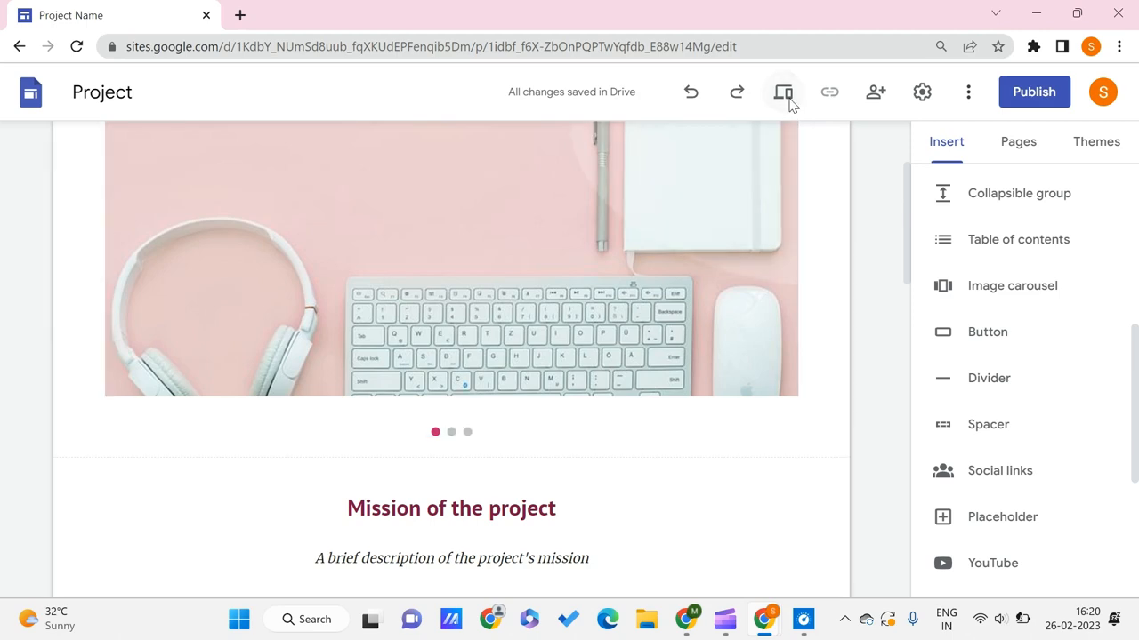
{"action": "left_click", "coordinate": [783, 92]}
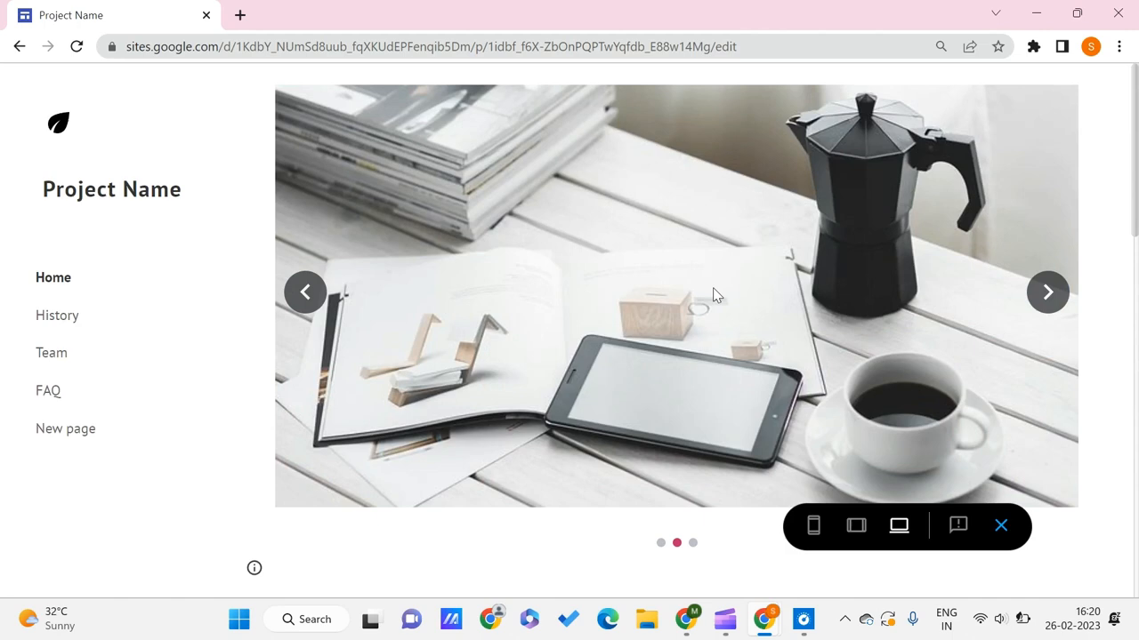
{"action": "left_click", "coordinate": [1000, 525]}
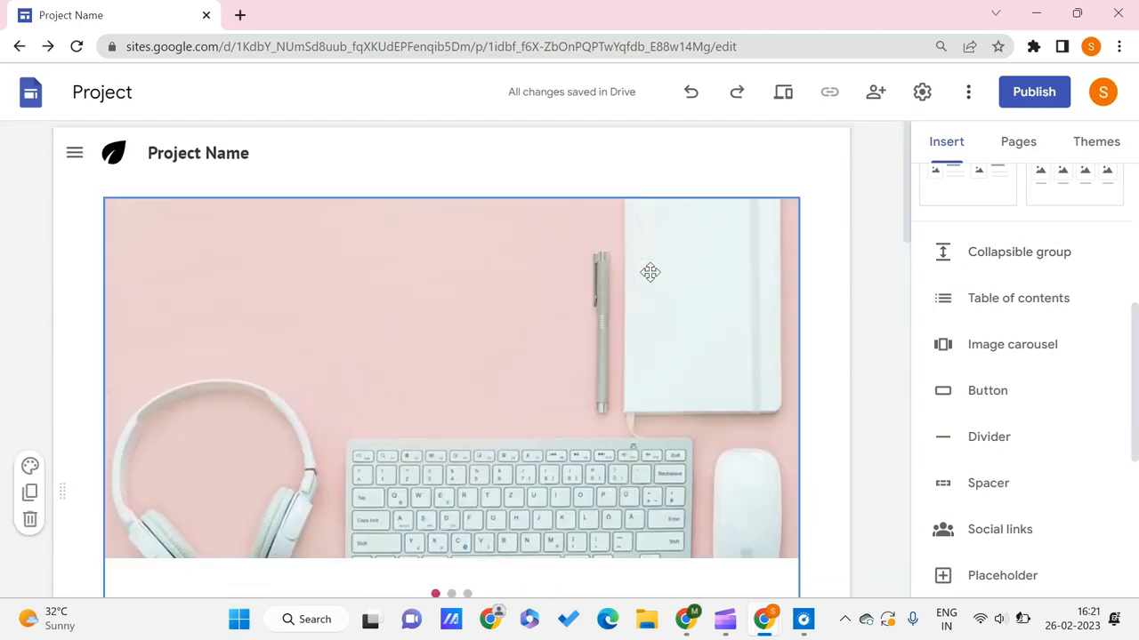
Change the carousel's transition speed to Medium in its settings and update.
{"action": "left_click", "coordinate": [649, 273]}
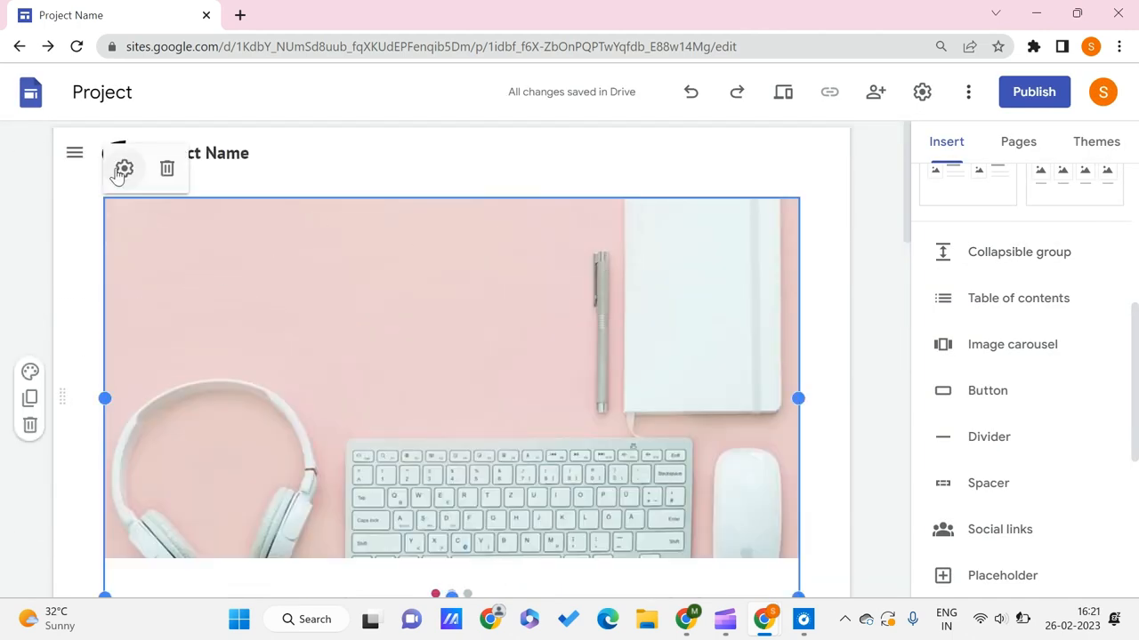
{"action": "left_click", "coordinate": [124, 168]}
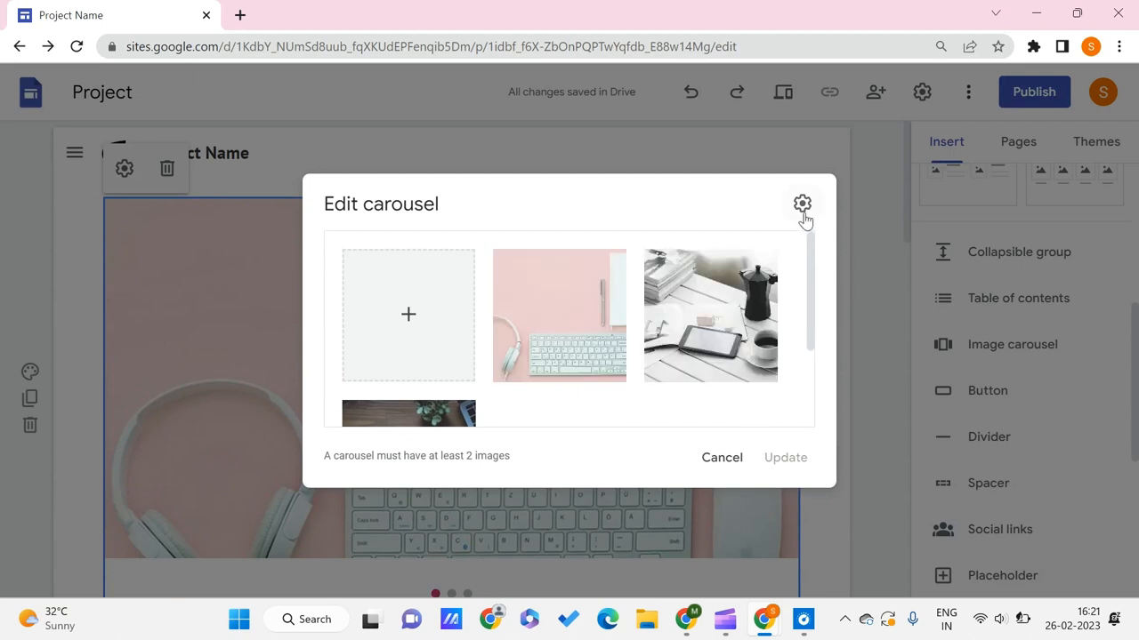
{"action": "left_click", "coordinate": [802, 203]}
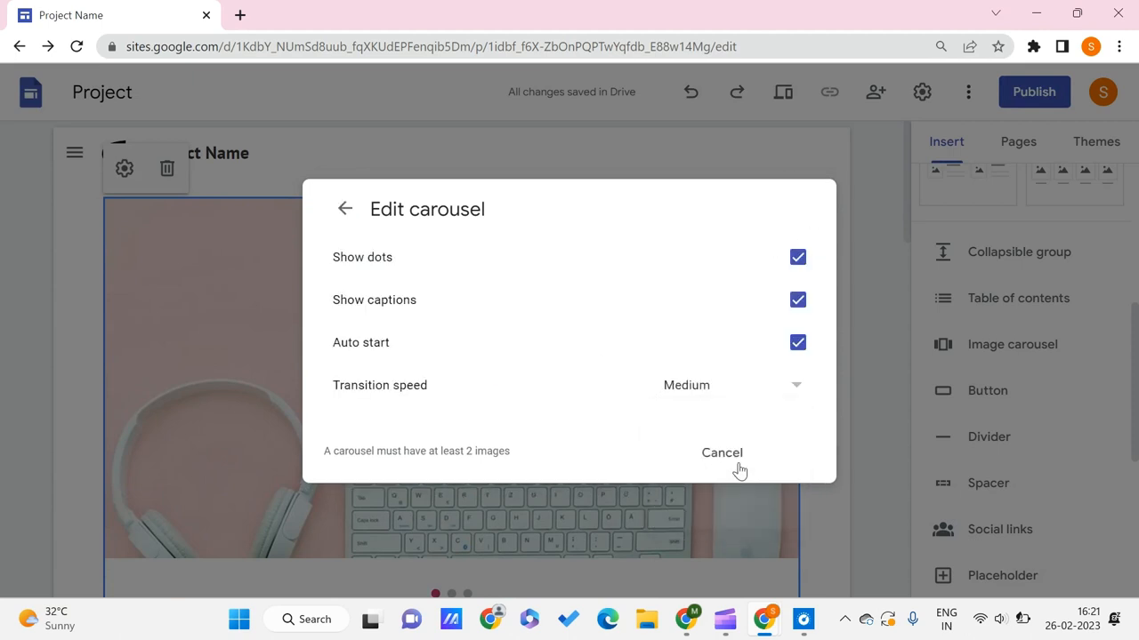
{"action": "left_click", "coordinate": [721, 453]}
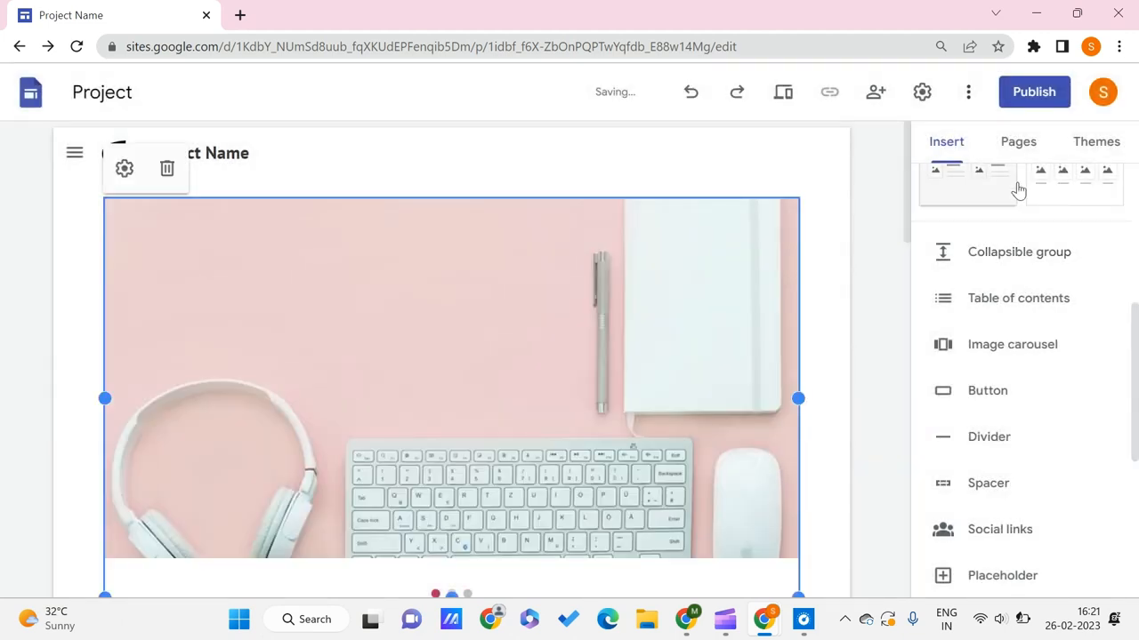
{"action": "left_click", "coordinate": [166, 168]}
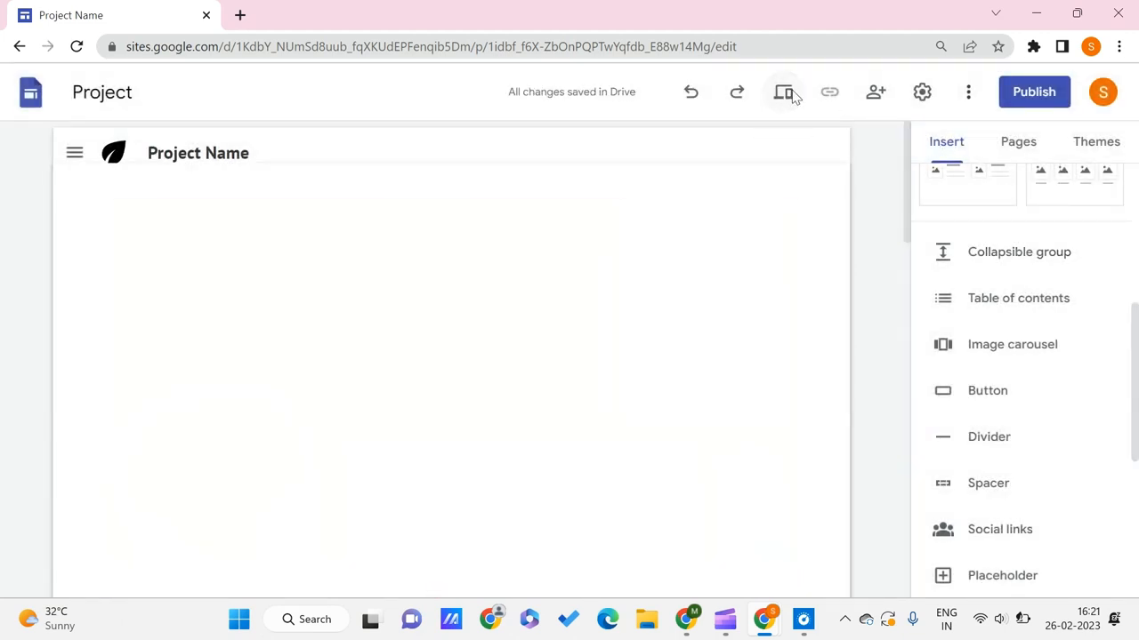
Step through the carousel images in tablet preview, then check large-screen and phone views.
{"action": "left_click", "coordinate": [783, 92]}
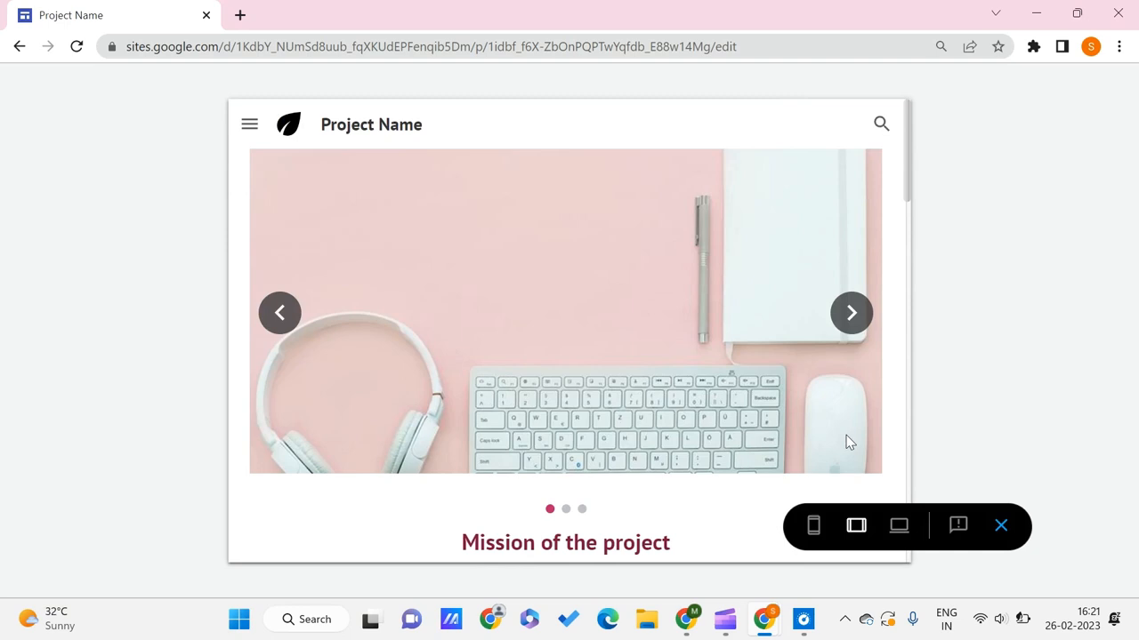
{"action": "left_click", "coordinate": [851, 313]}
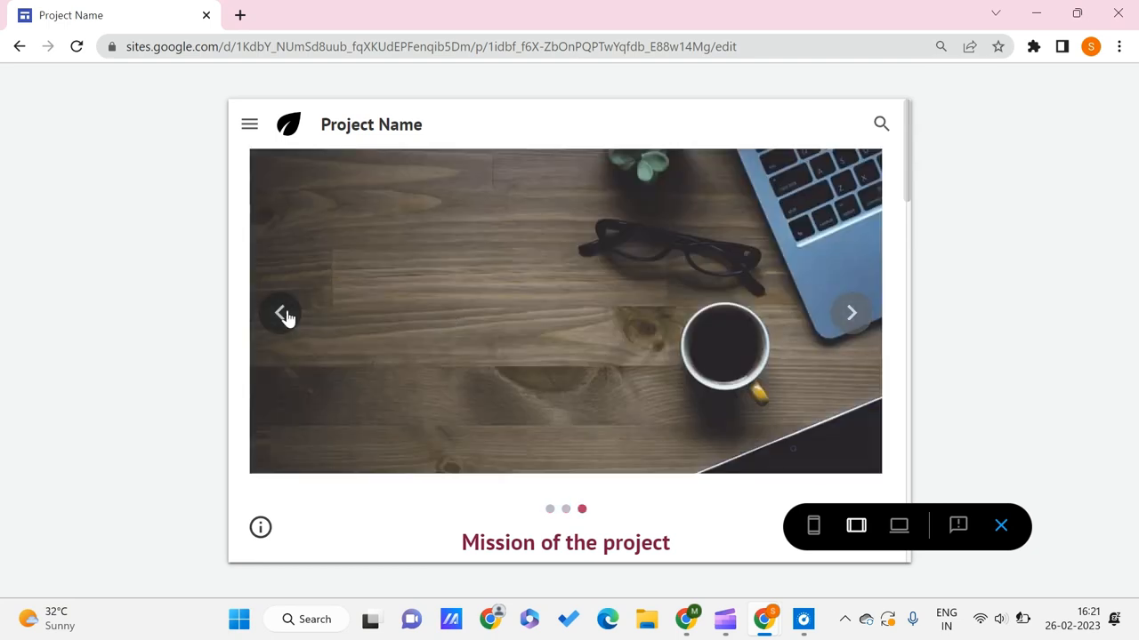
{"action": "left_click", "coordinate": [280, 312]}
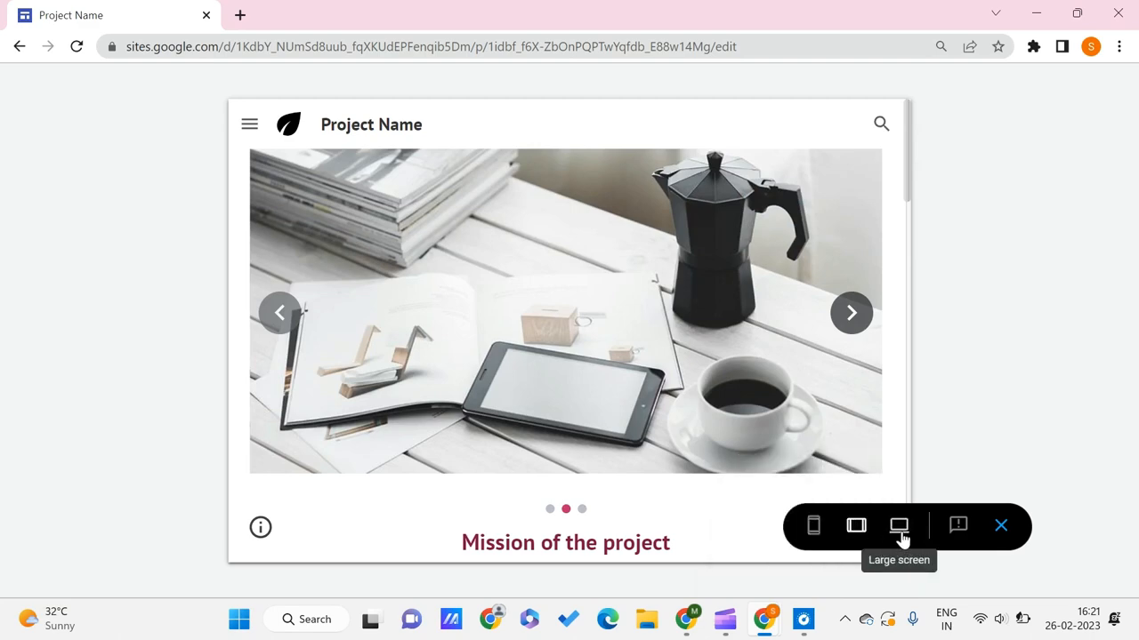
{"action": "left_click", "coordinate": [898, 525]}
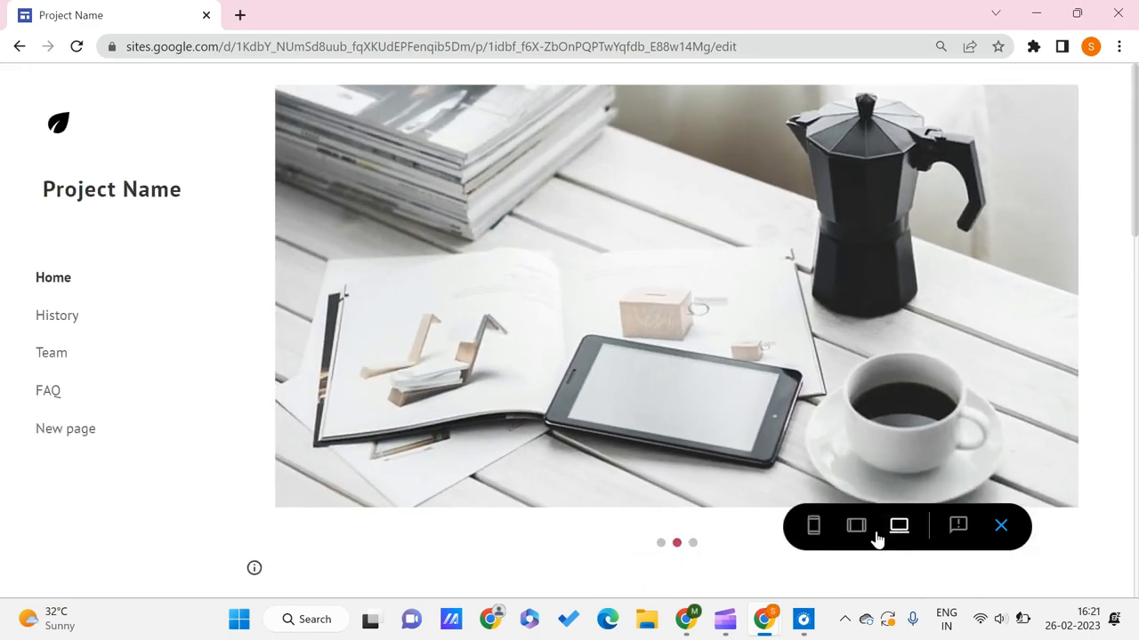
{"action": "left_click", "coordinate": [812, 524]}
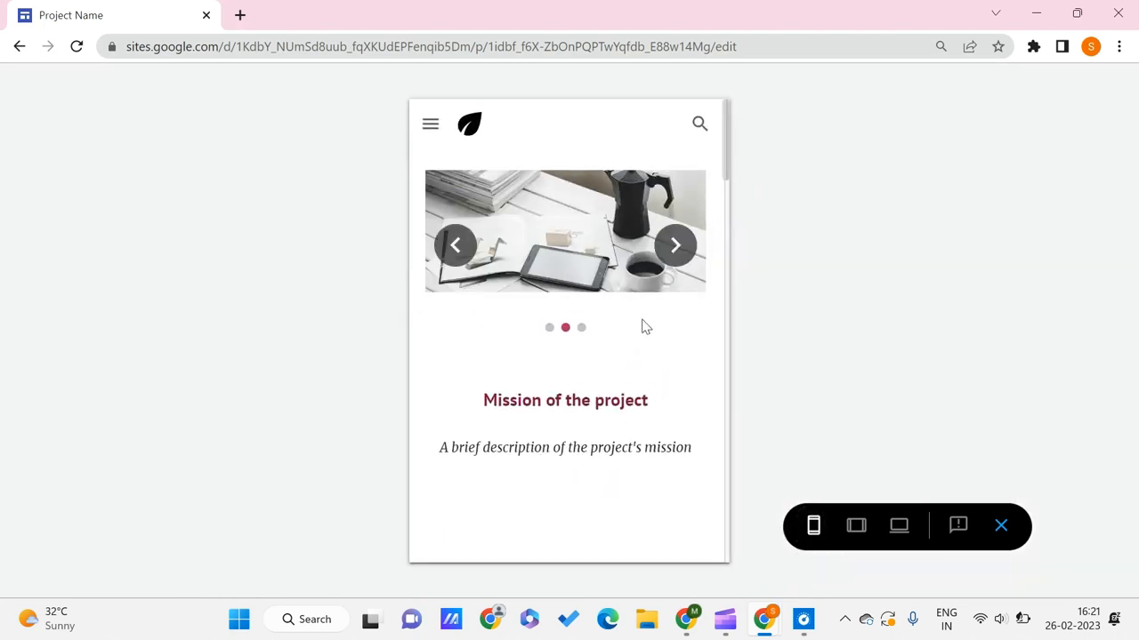
{"action": "scroll", "scroll_direction": "down", "scroll_amount": 3}
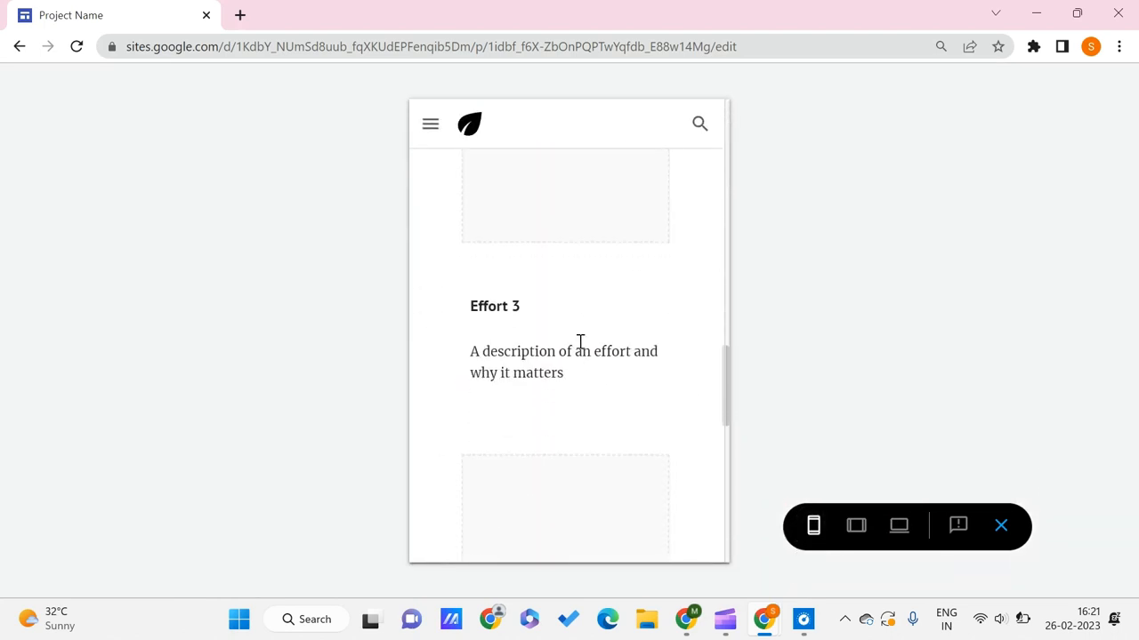
{"action": "mouse_move", "coordinate": [727, 219]}
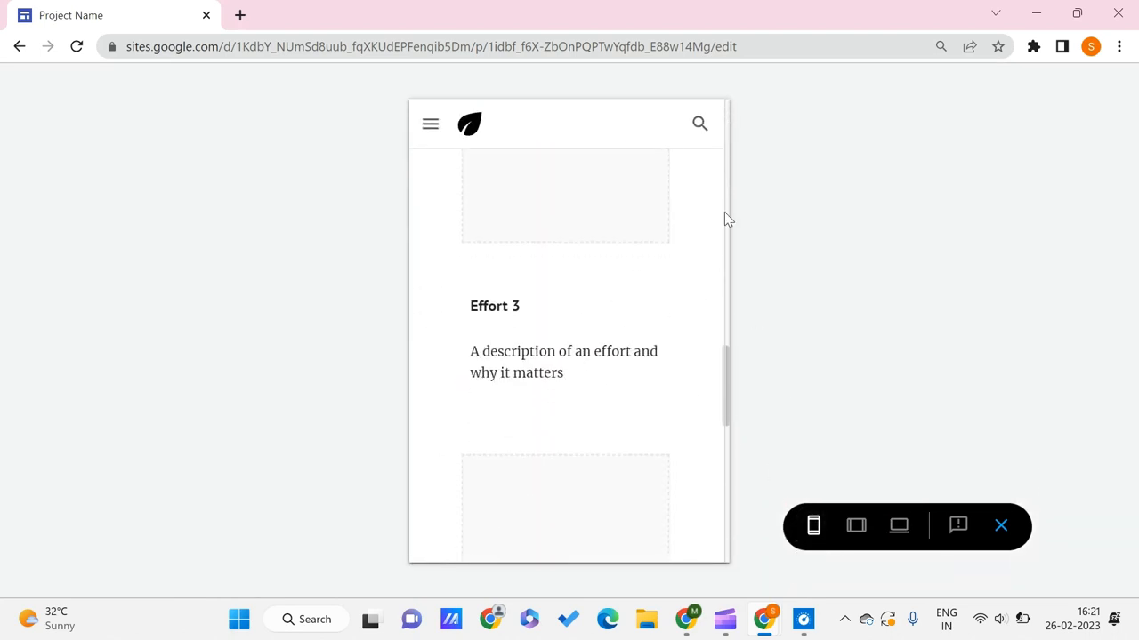
{"action": "scroll", "scroll_direction": "up", "scroll_amount": 3}
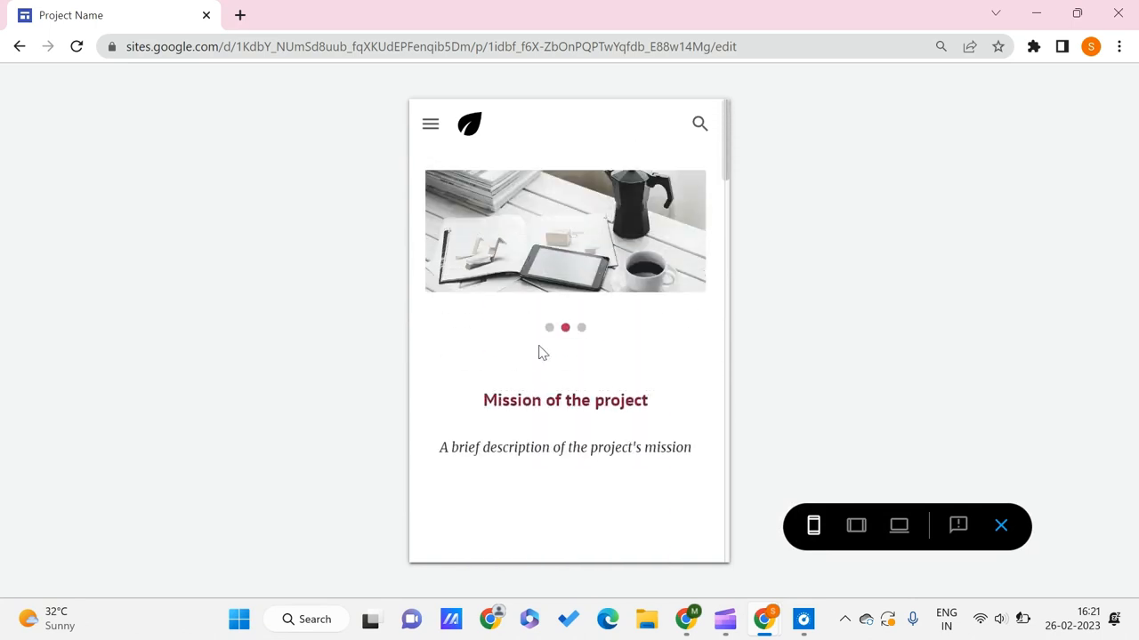
{"action": "mouse_move", "coordinate": [1000, 526]}
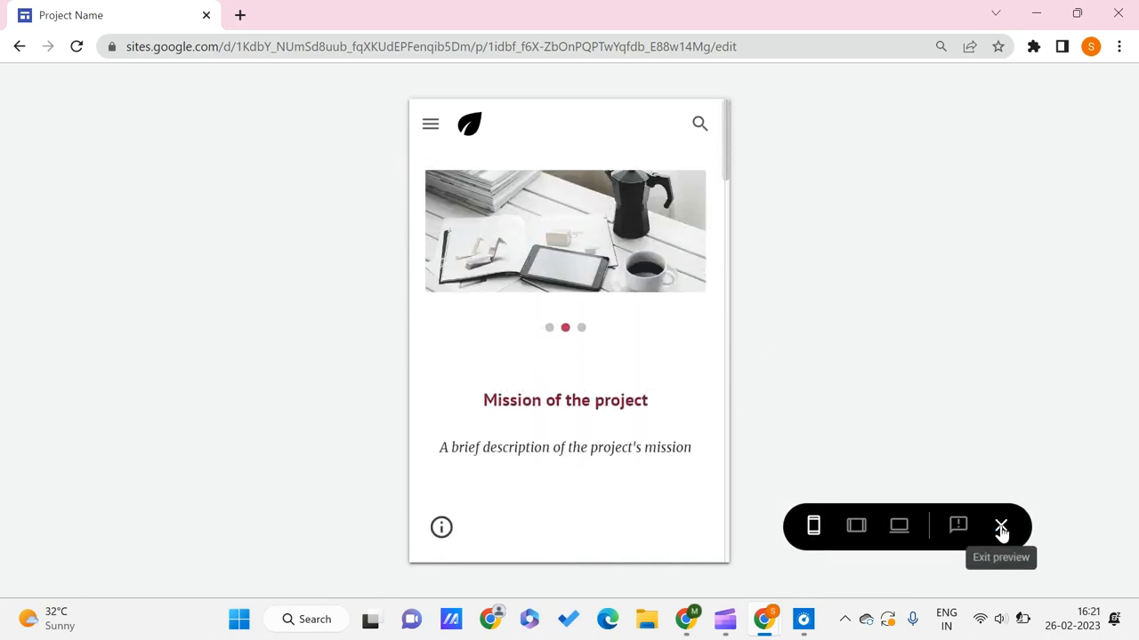
Exit the preview and scroll the Home page in the editor.
{"action": "left_click", "coordinate": [999, 526]}
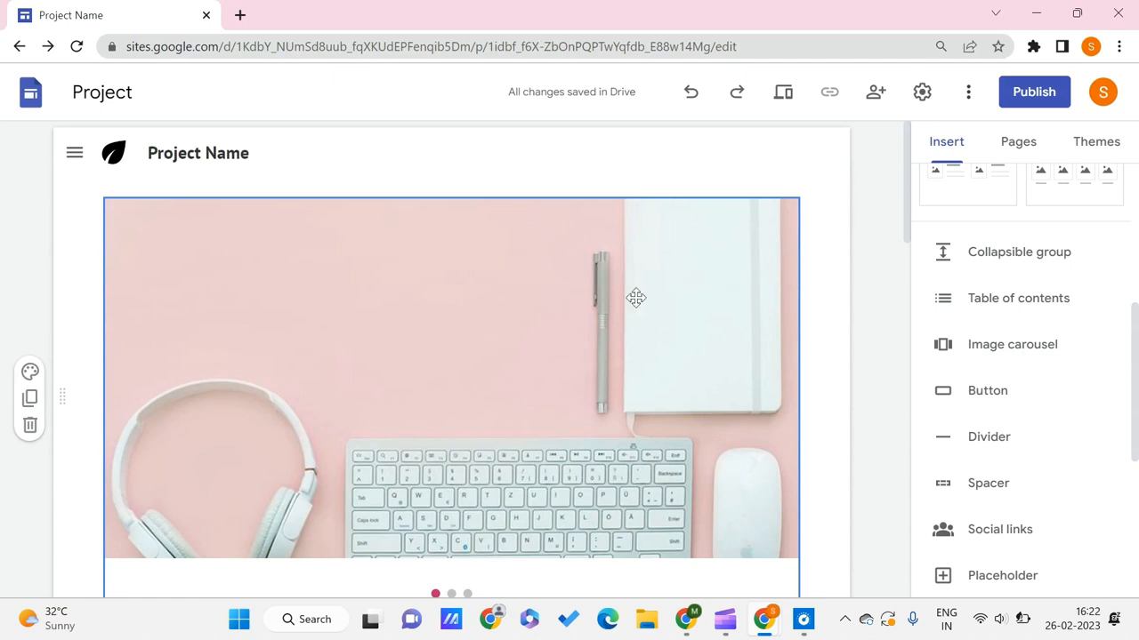
{"action": "mouse_move", "coordinate": [503, 299]}
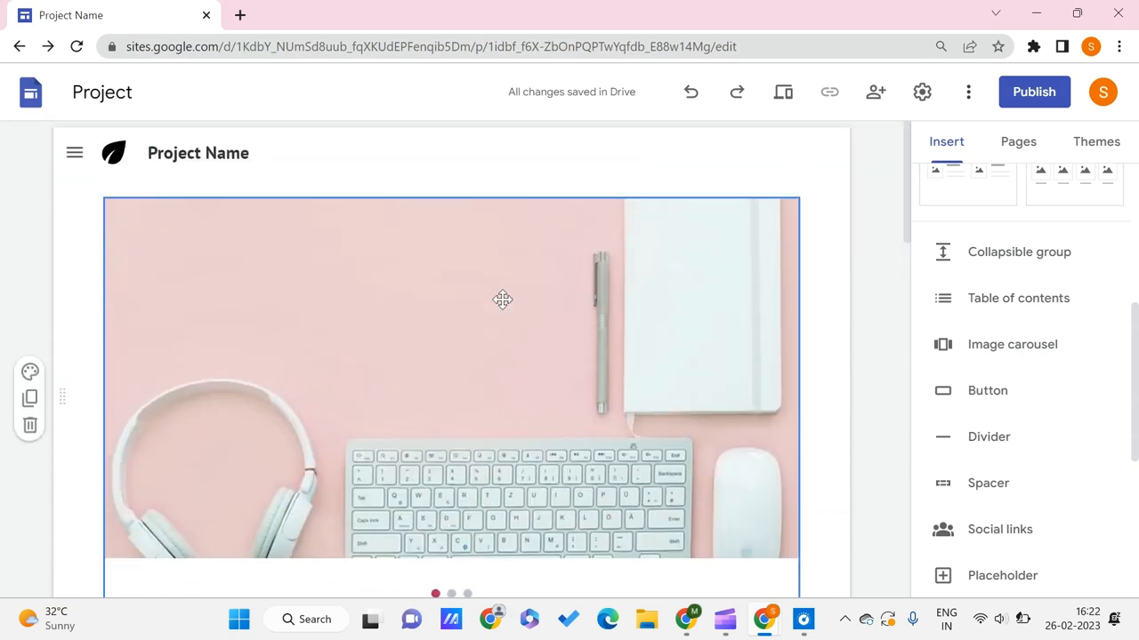
{"action": "scroll", "scroll_direction": "down", "scroll_amount": 3}
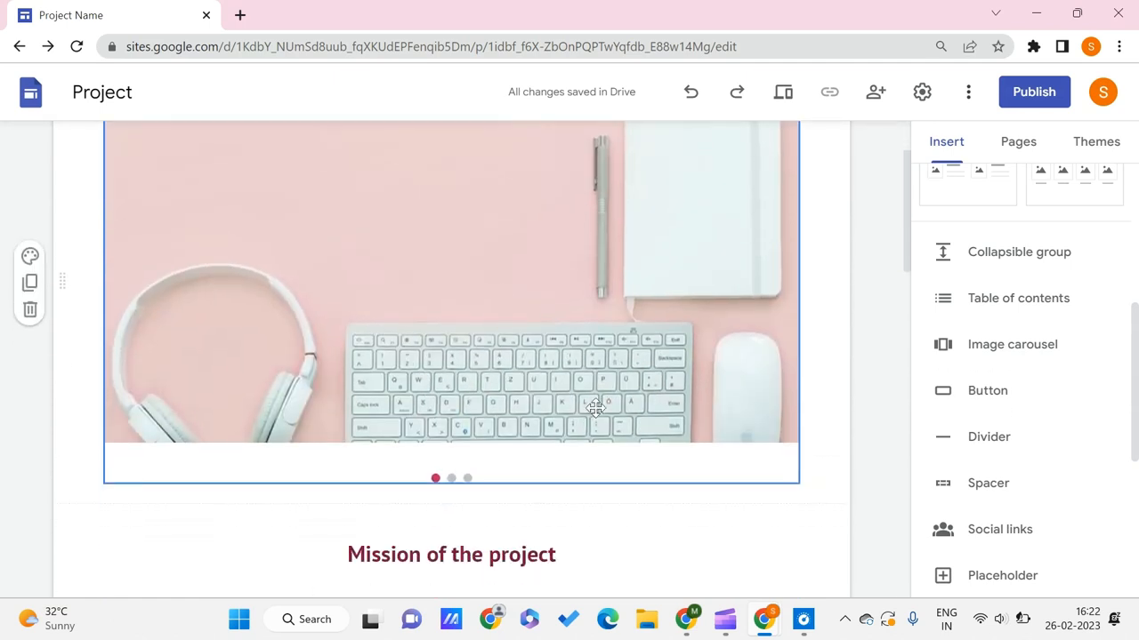
{"action": "mouse_move", "coordinate": [730, 409]}
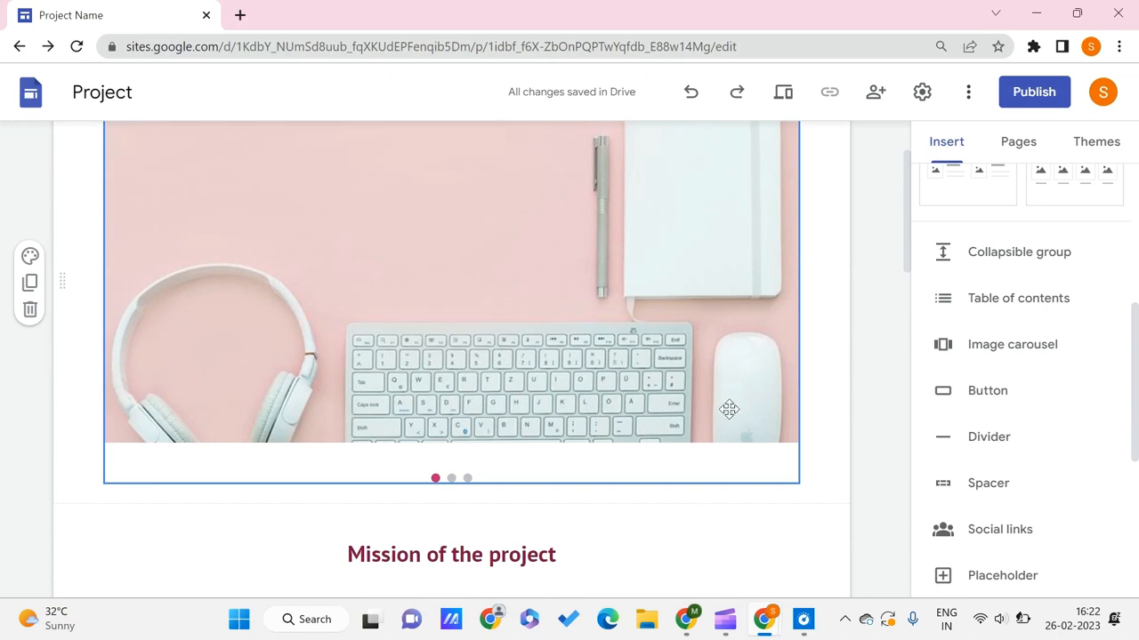
{"action": "mouse_move", "coordinate": [746, 410]}
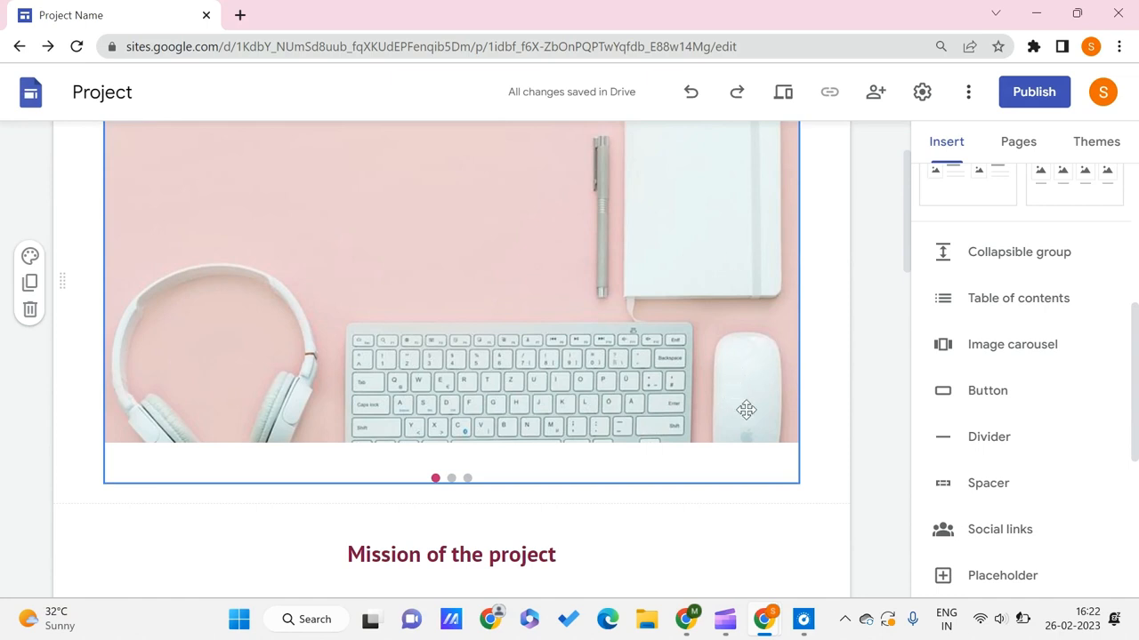